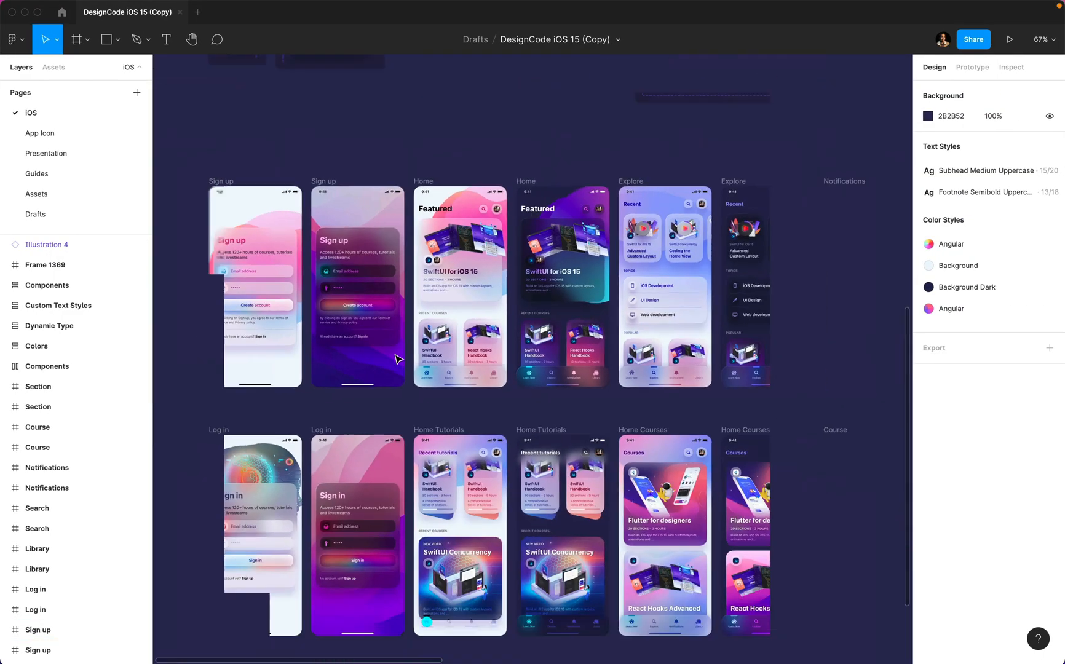
# - Browse the Figma designs and select the tab bar of the light Home screen
pyautogui.scroll(-3)
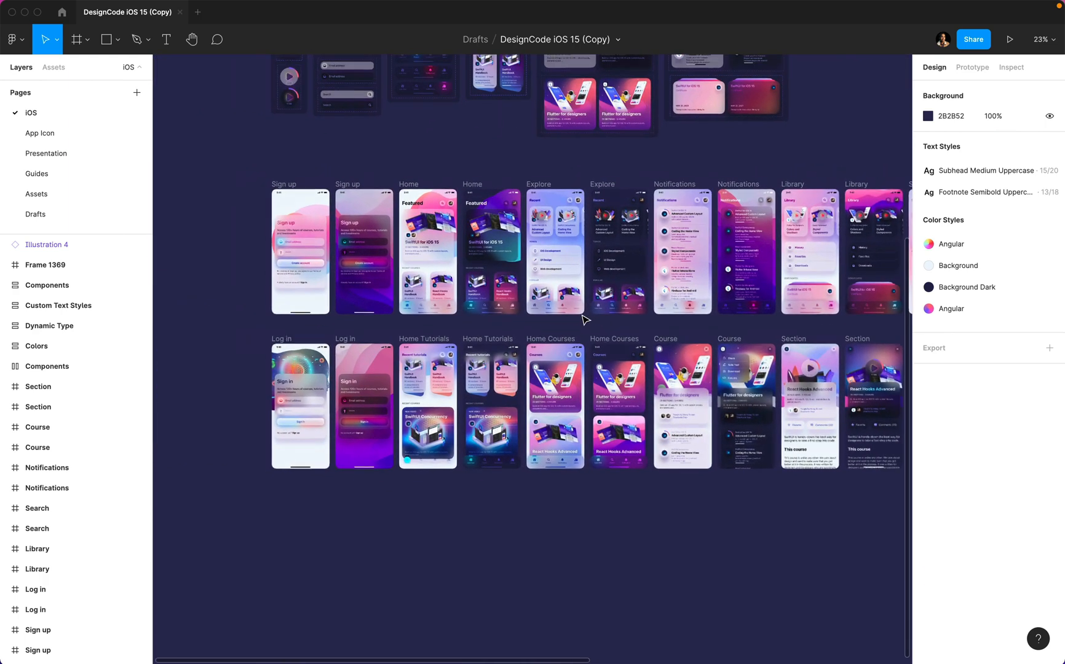
pyautogui.scroll(3)
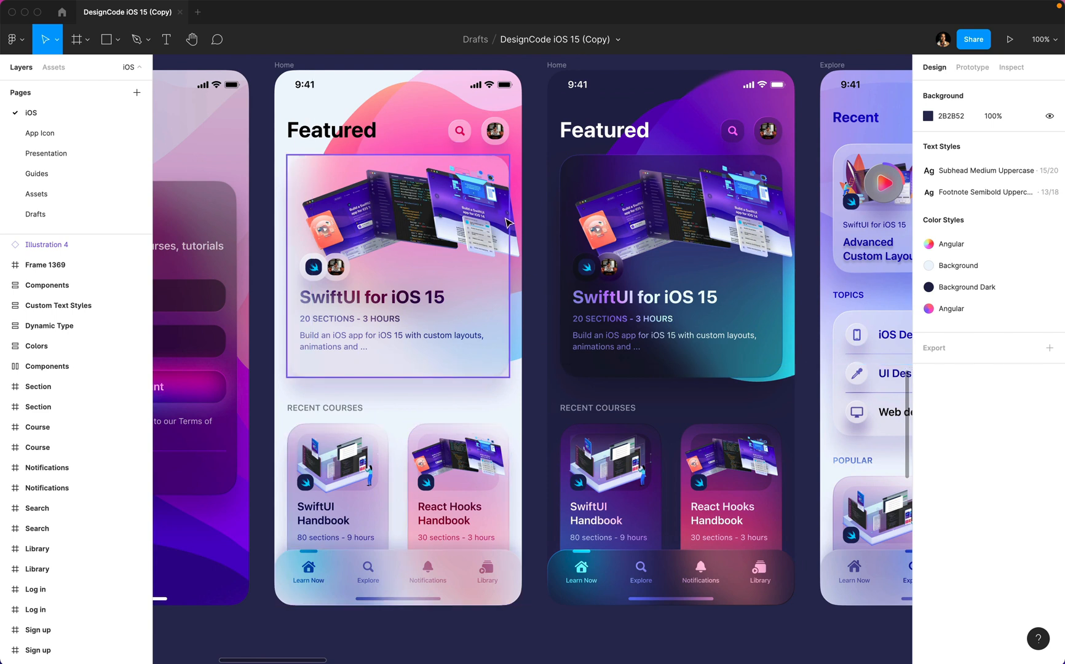
pyautogui.moveTo(505, 224)
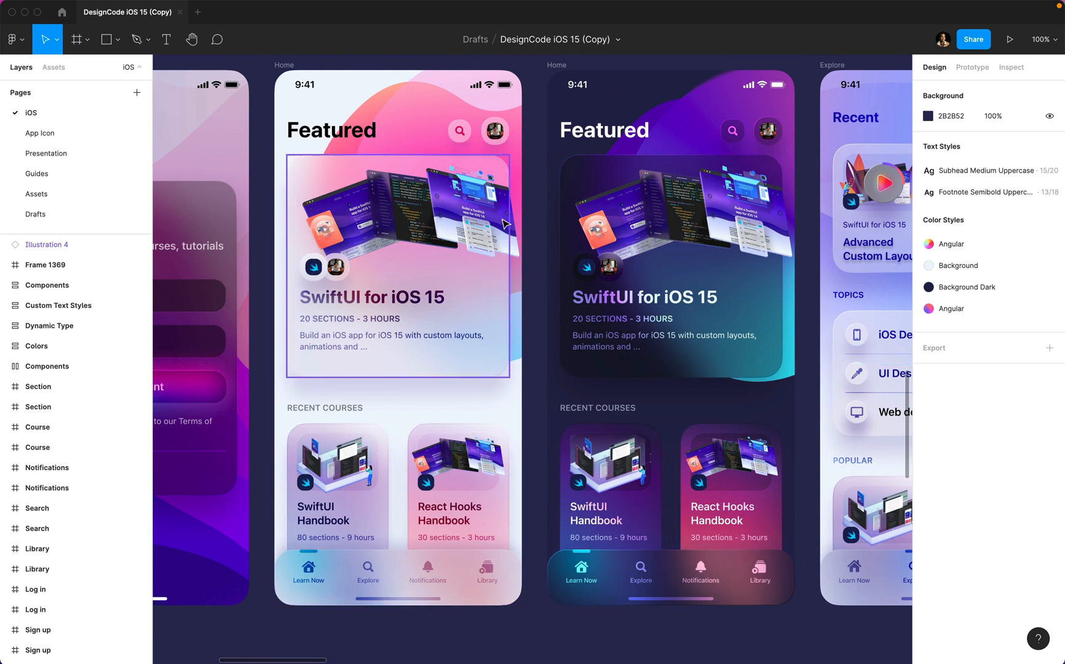
pyautogui.moveTo(473, 299)
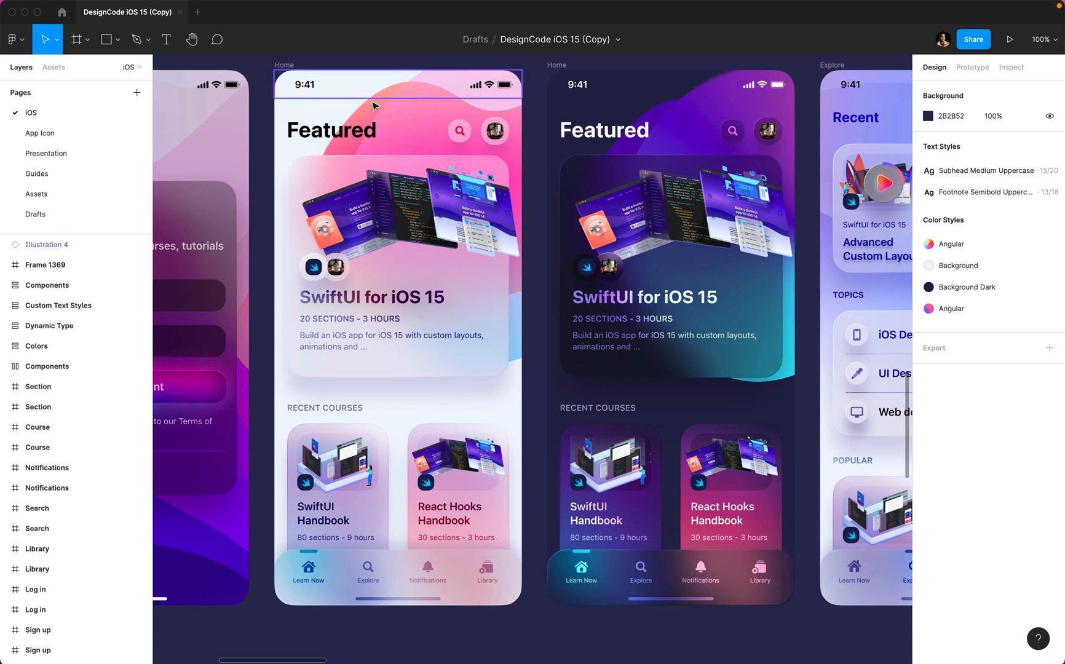
pyautogui.moveTo(672, 402)
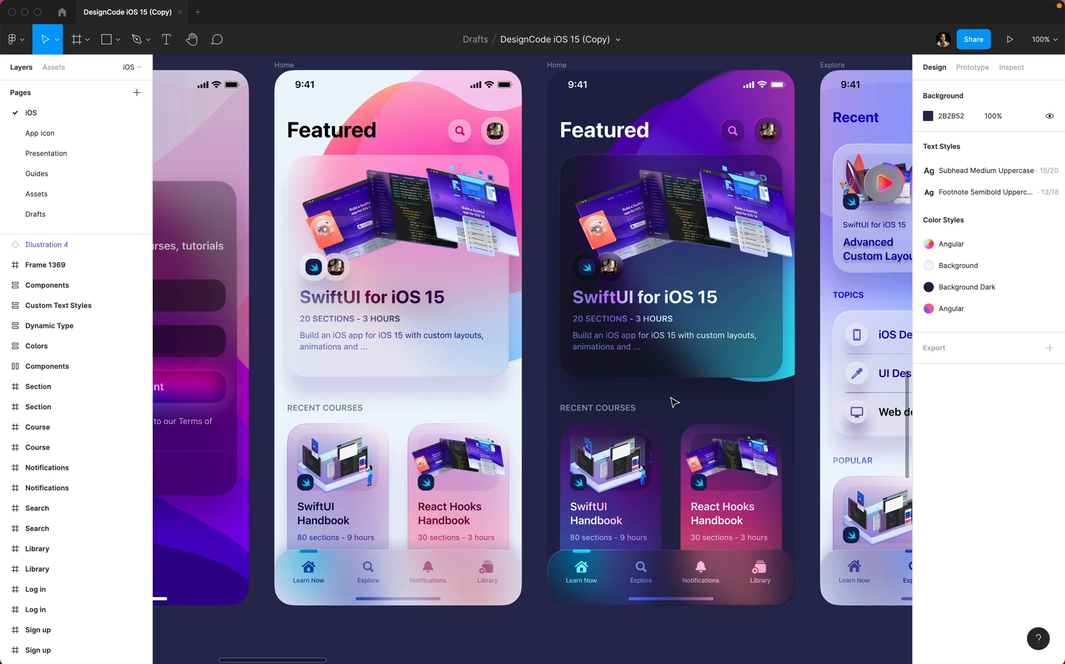
pyautogui.click(672, 259)
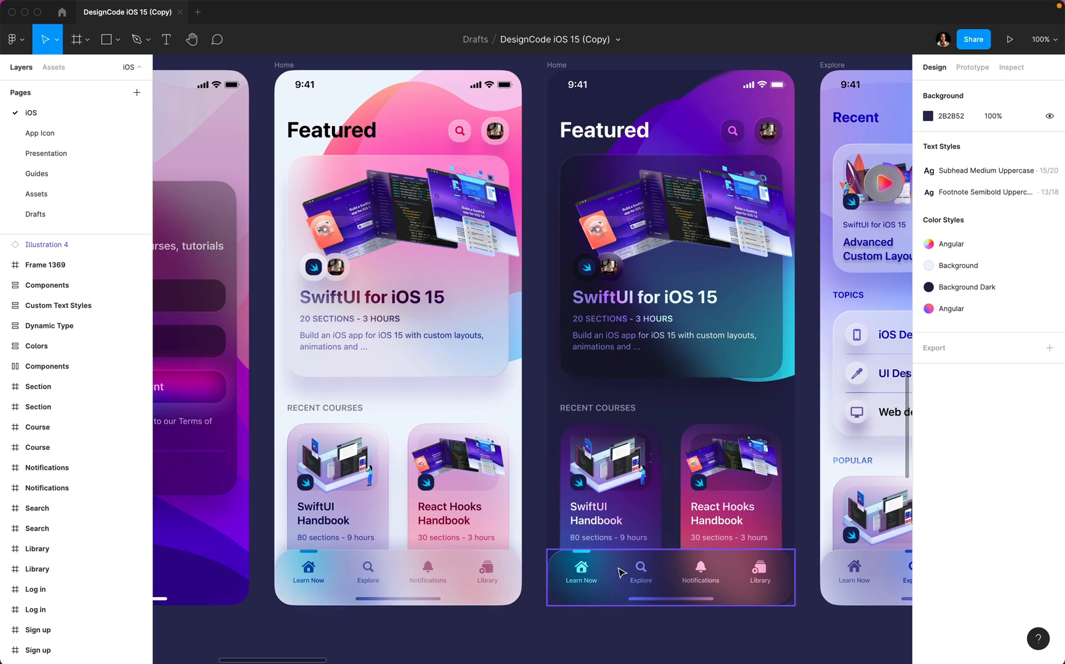
pyautogui.click(333, 570)
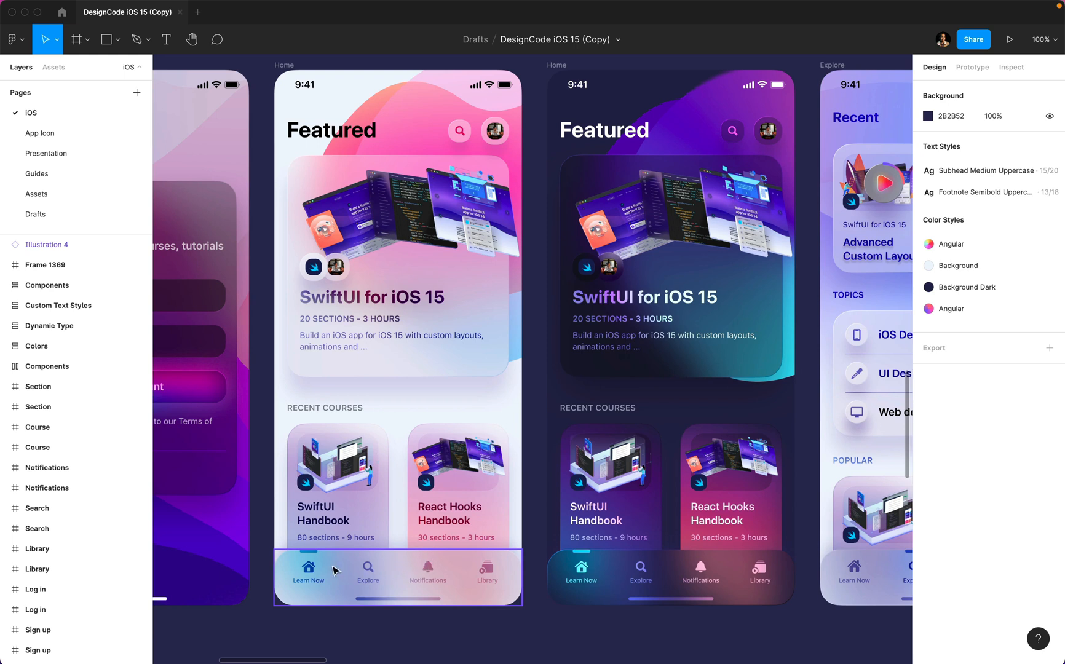
pyautogui.click(624, 587)
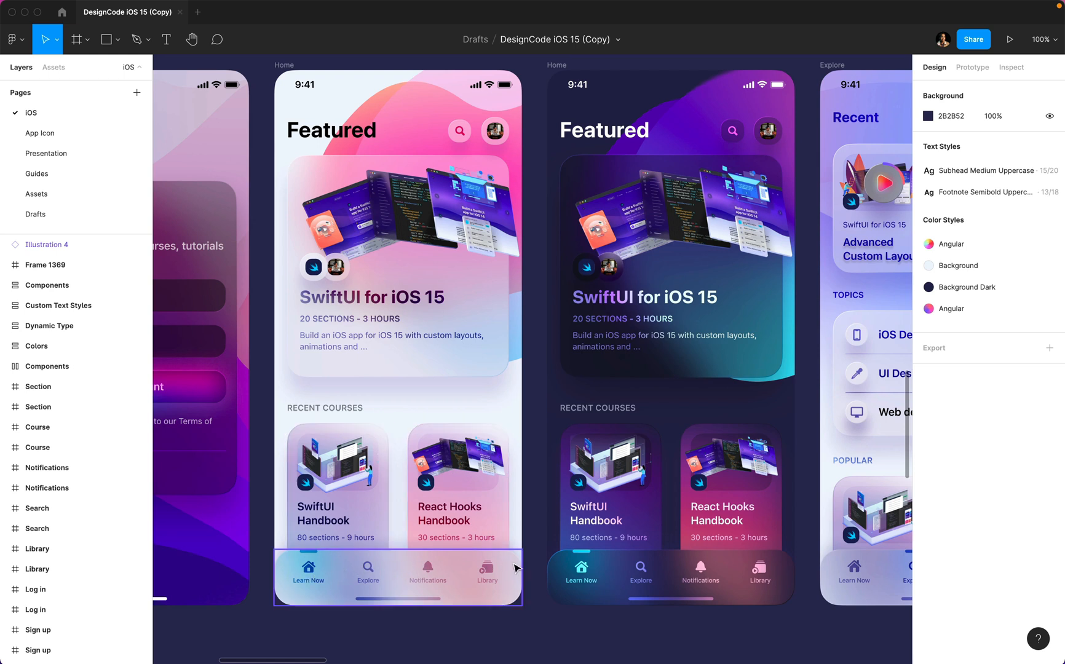
pyautogui.click(609, 513)
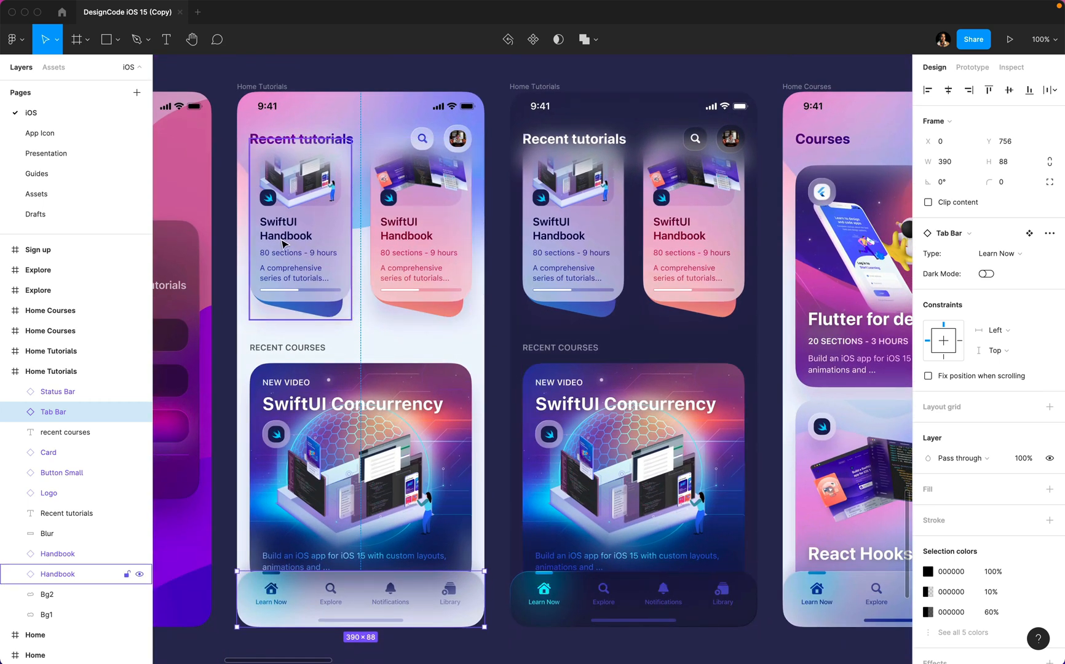
pyautogui.moveTo(638, 283)
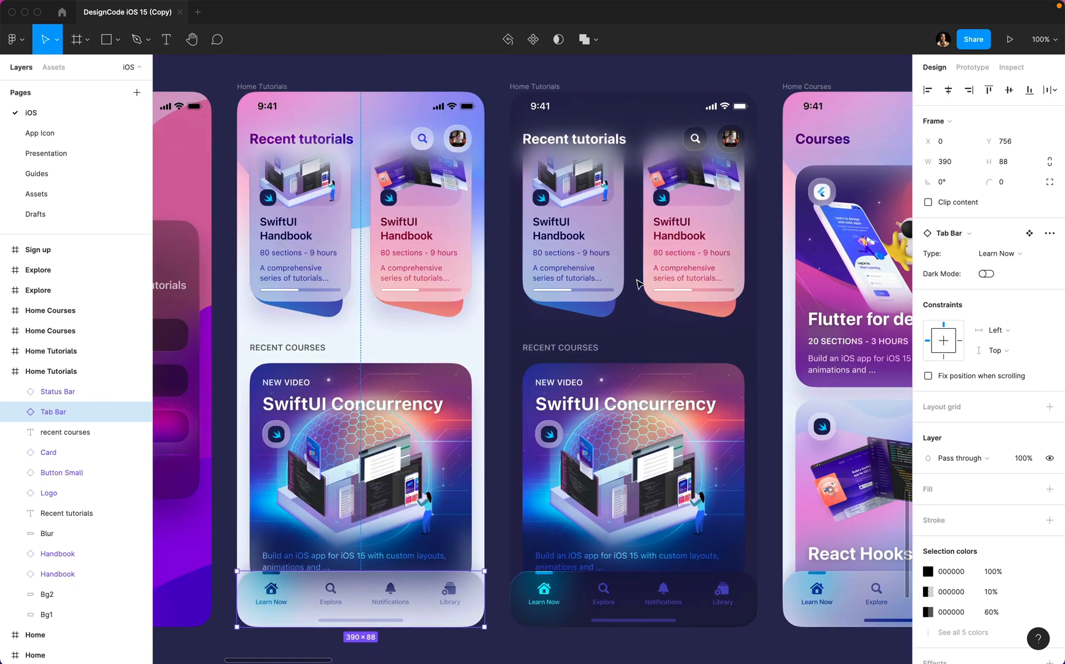
pyautogui.moveTo(509, 444)
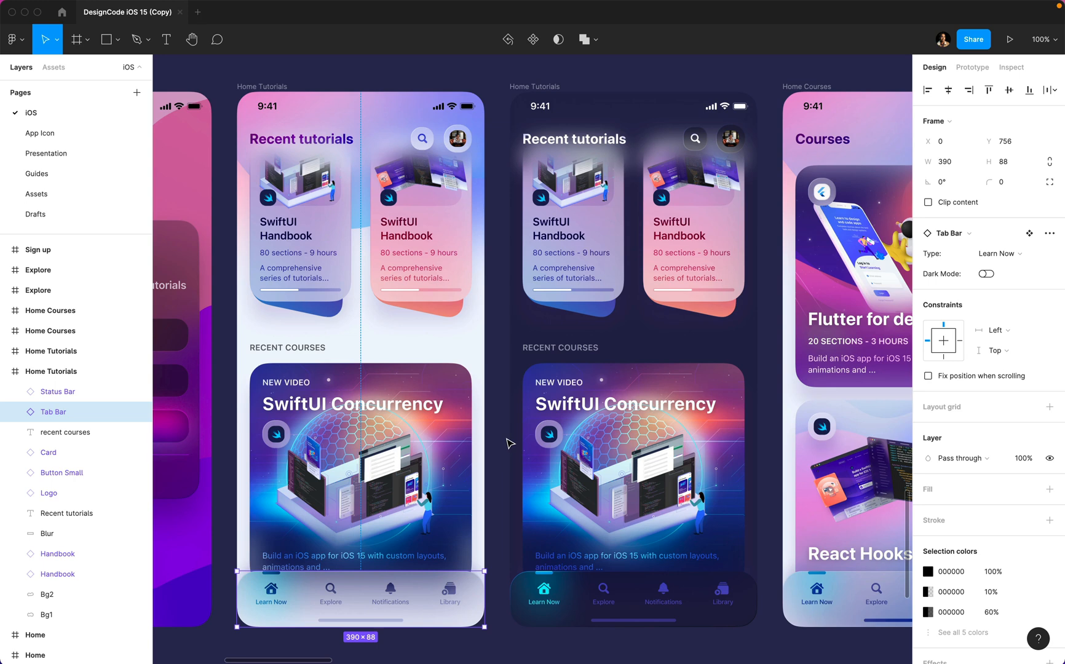
# - Scroll through the remaining Figma screens and switch over to the Xcode project
pyautogui.scroll(-3)
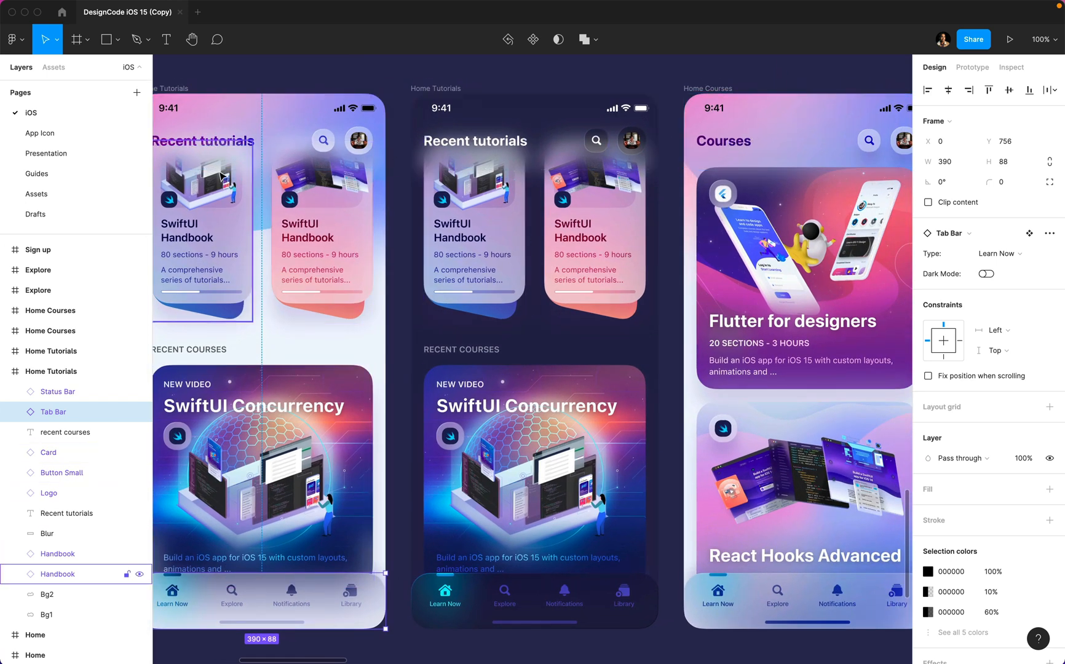
pyautogui.click(593, 231)
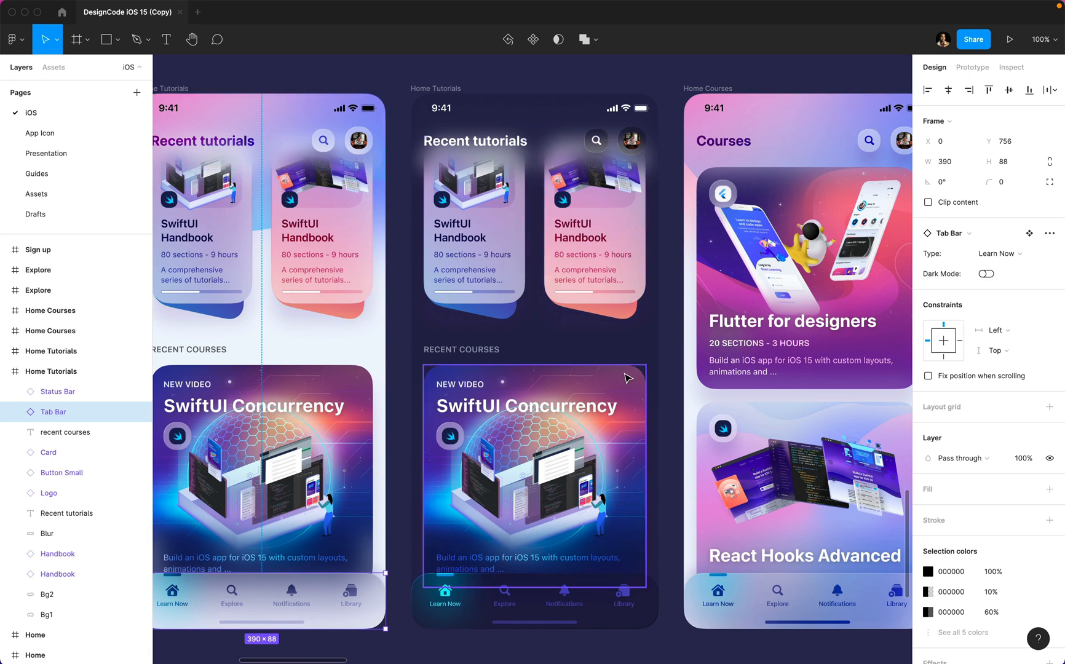
pyautogui.scroll(-3)
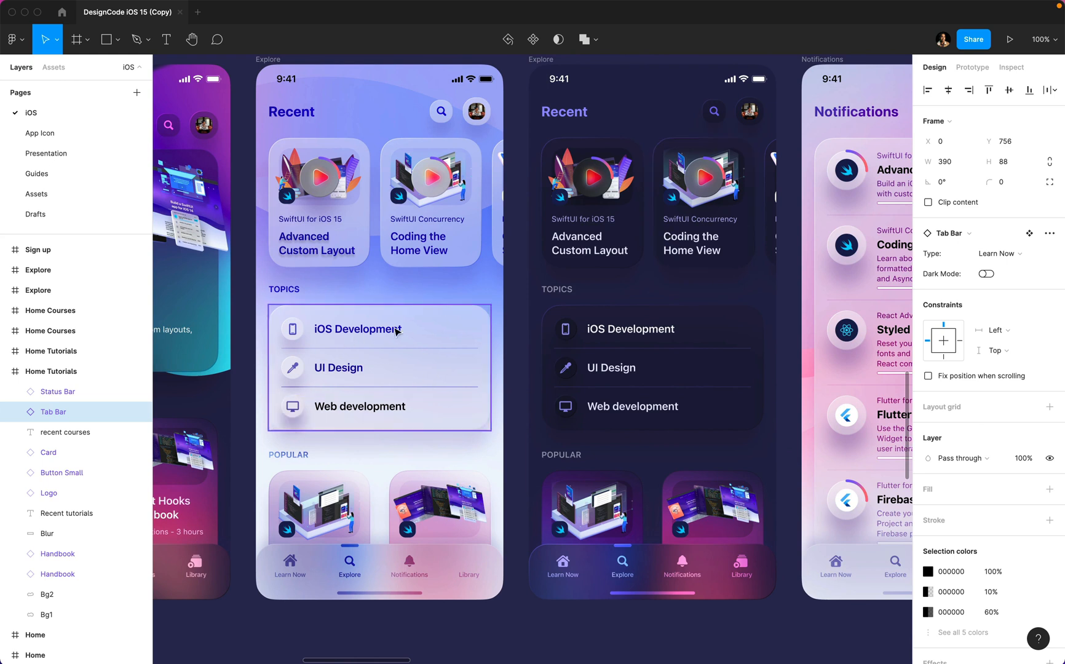
pyautogui.moveTo(426, 350)
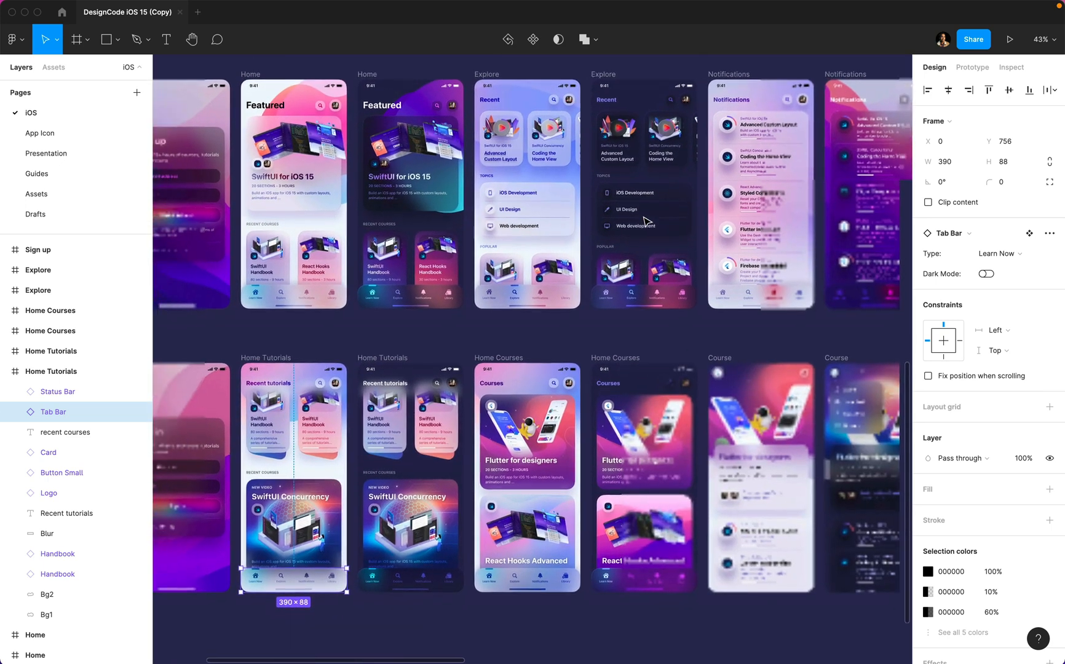
pyautogui.scroll(-3)
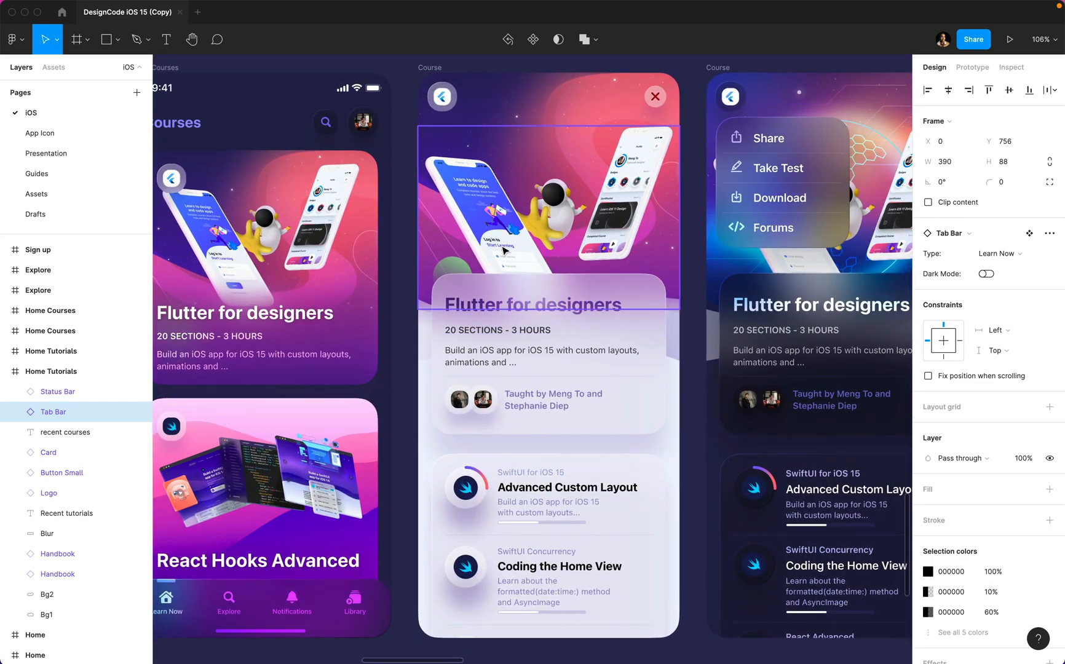
pyautogui.moveTo(656, 262)
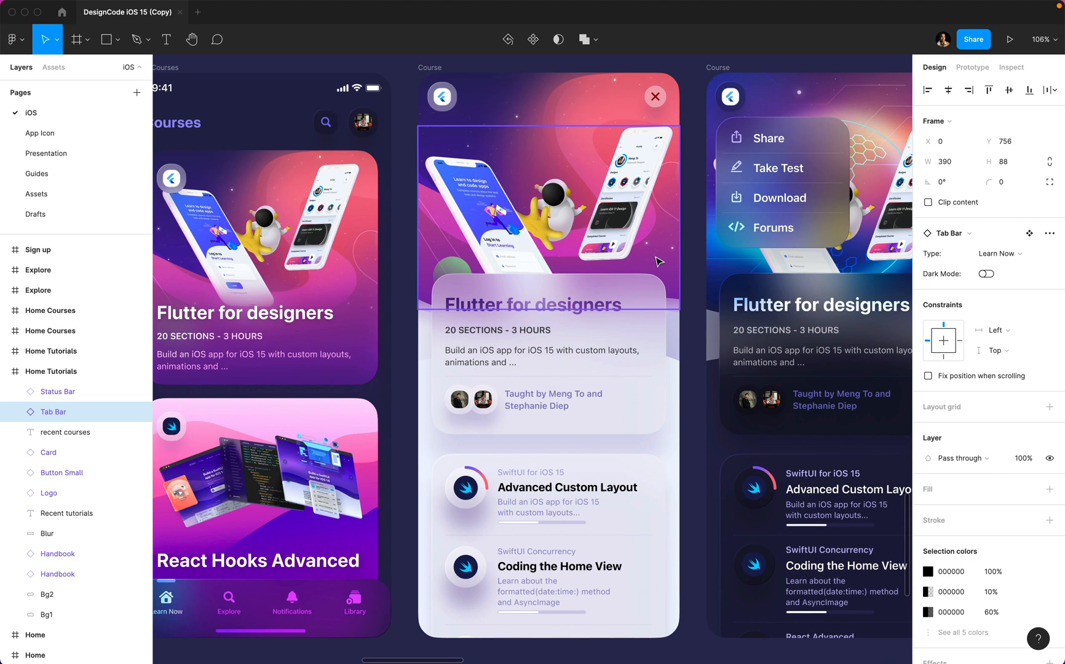
pyautogui.click(577, 536)
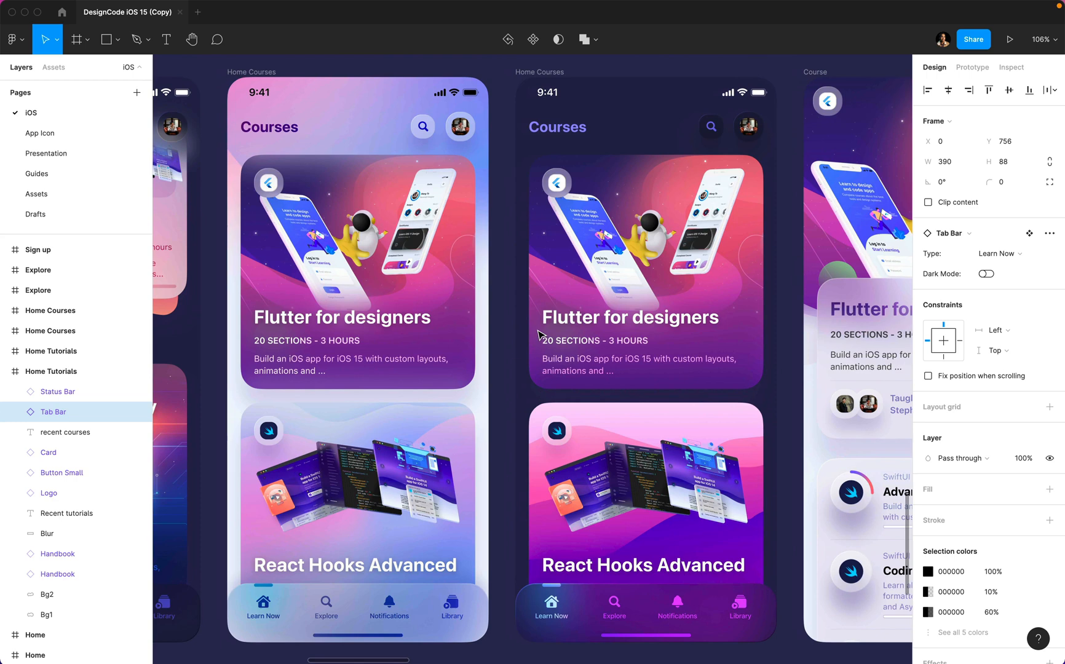
pyautogui.moveTo(499, 459)
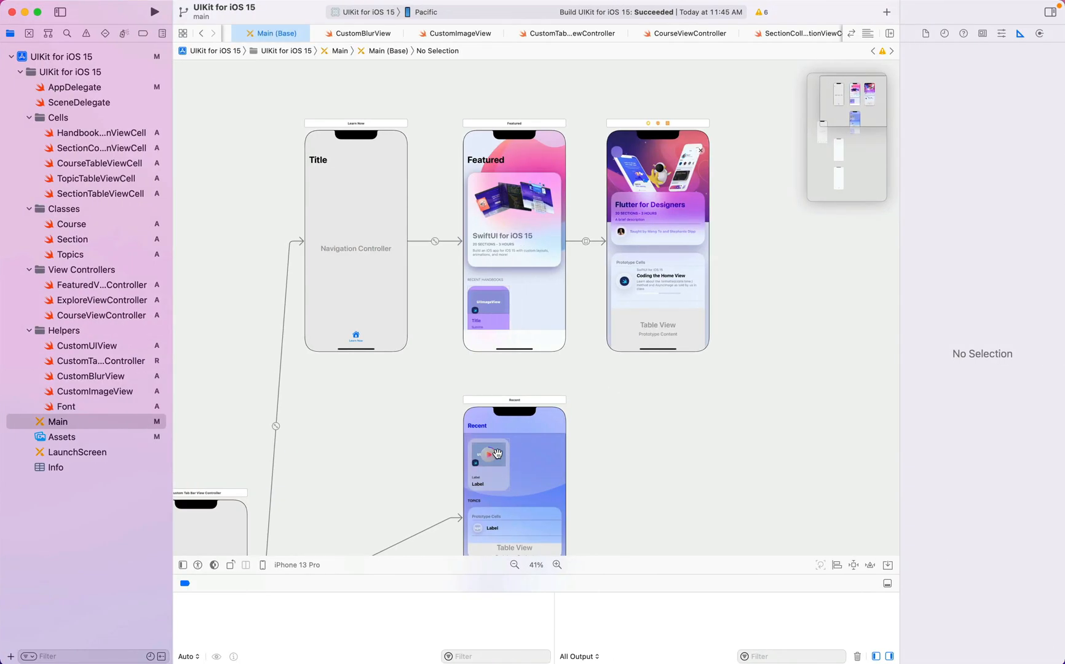
pyautogui.moveTo(476, 189)
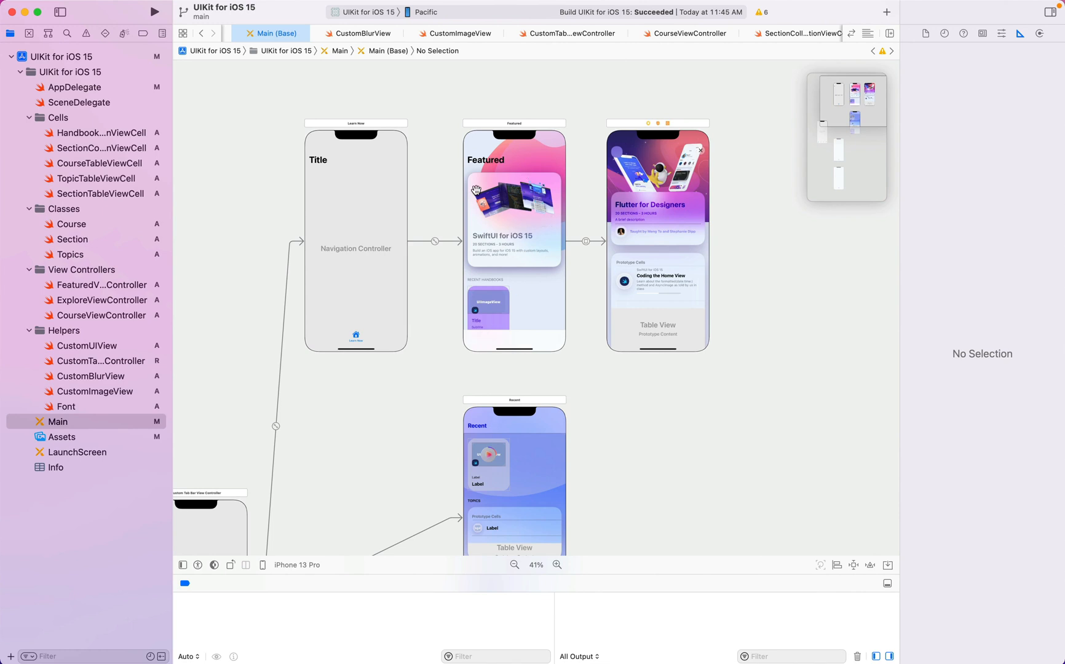
pyautogui.scroll(-3)
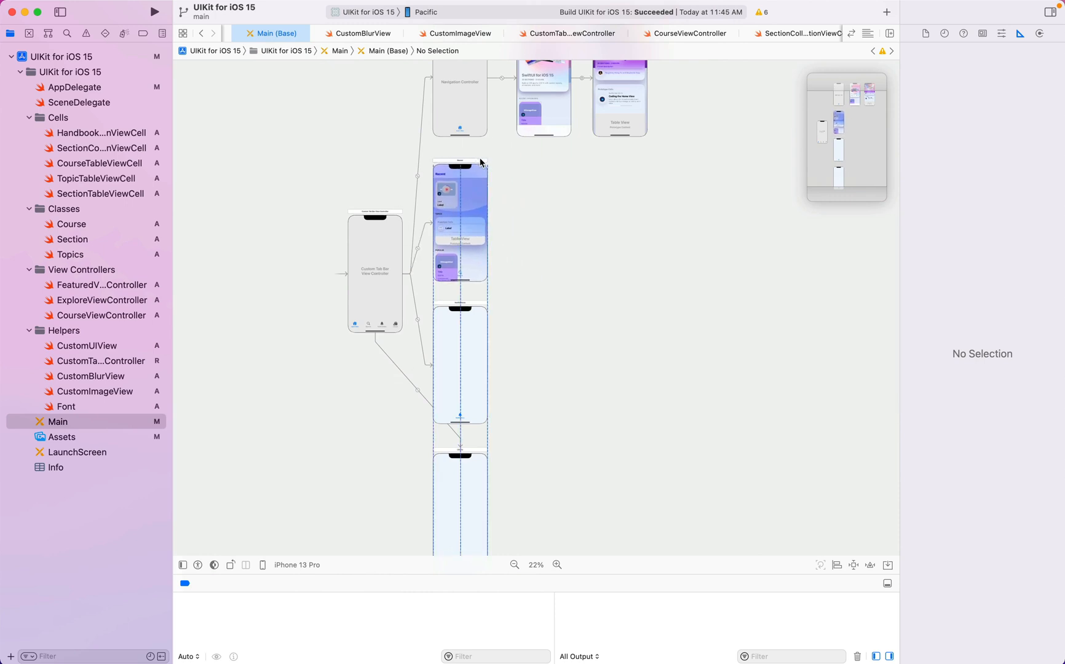
# - In Main.storyboard inspect the SwiftUI and Flutter for Designers title labels, then select the Featured screen
pyautogui.click(556, 564)
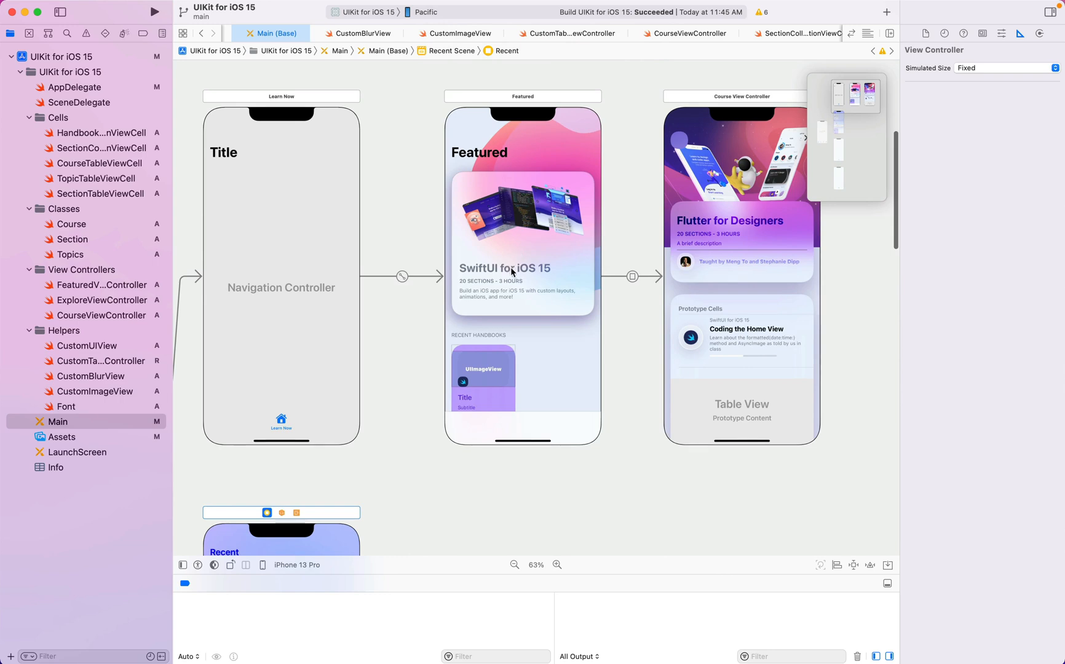
pyautogui.click(503, 268)
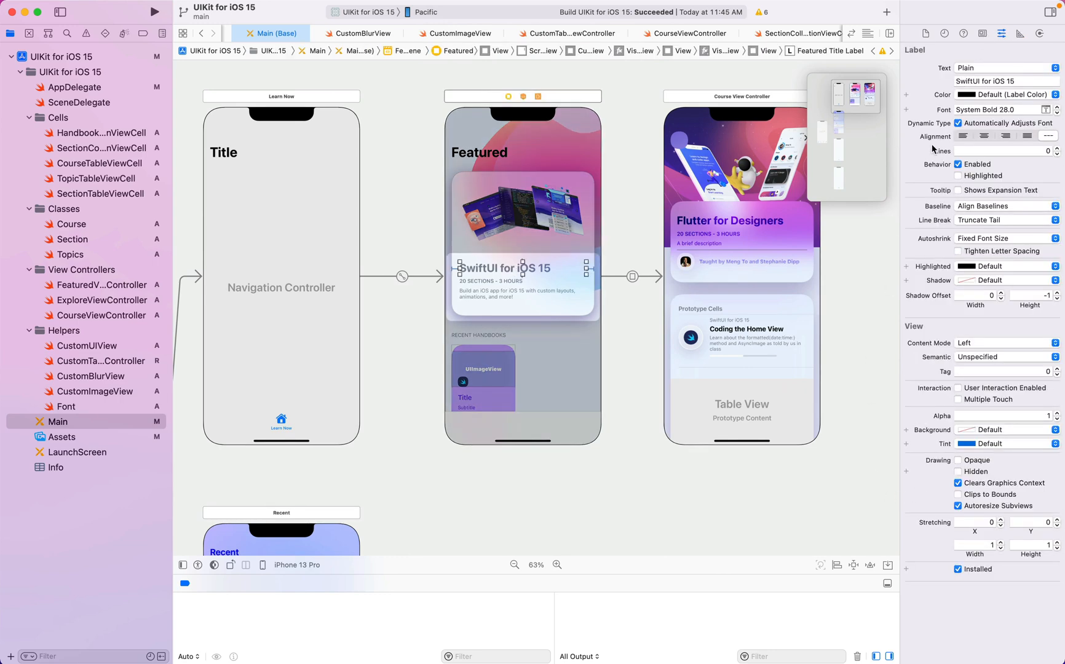
pyautogui.click(741, 220)
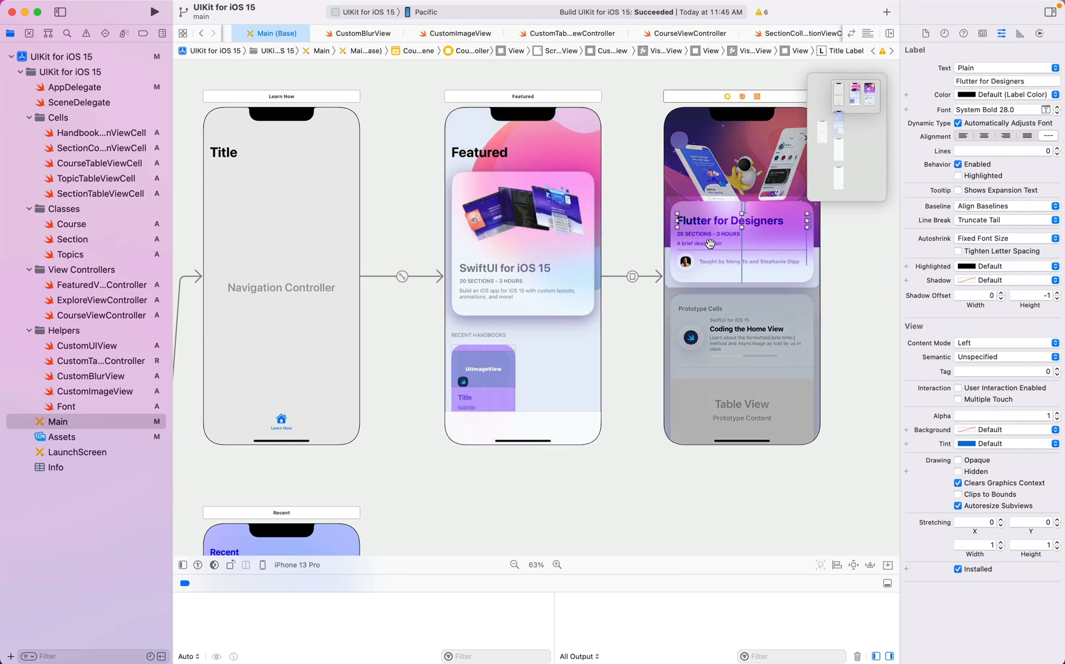
pyautogui.click(619, 412)
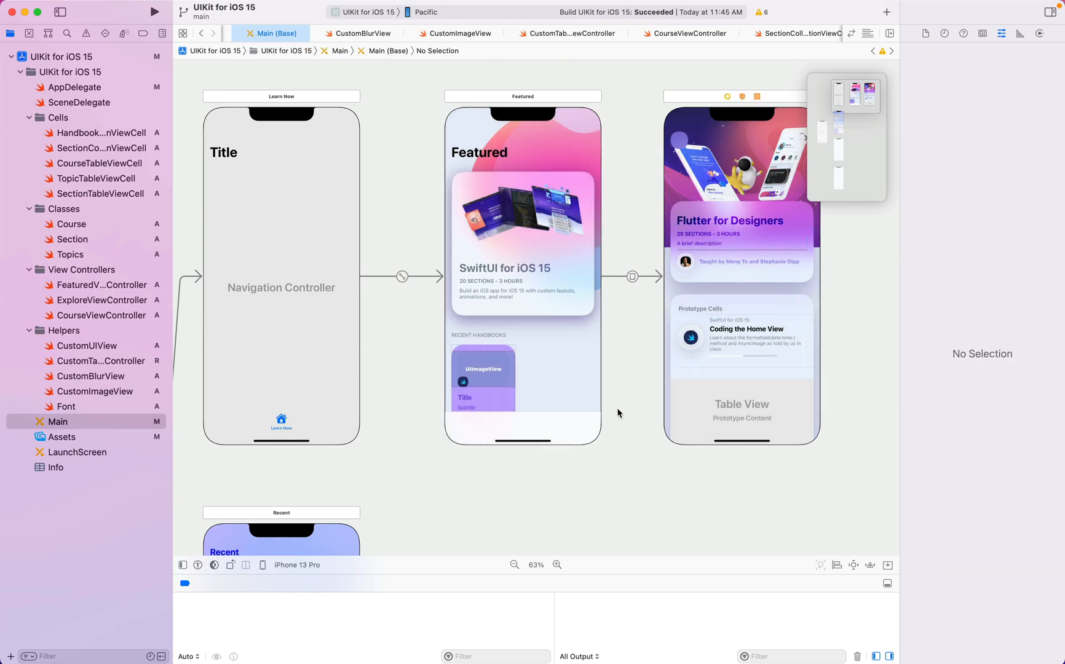
pyautogui.click(508, 96)
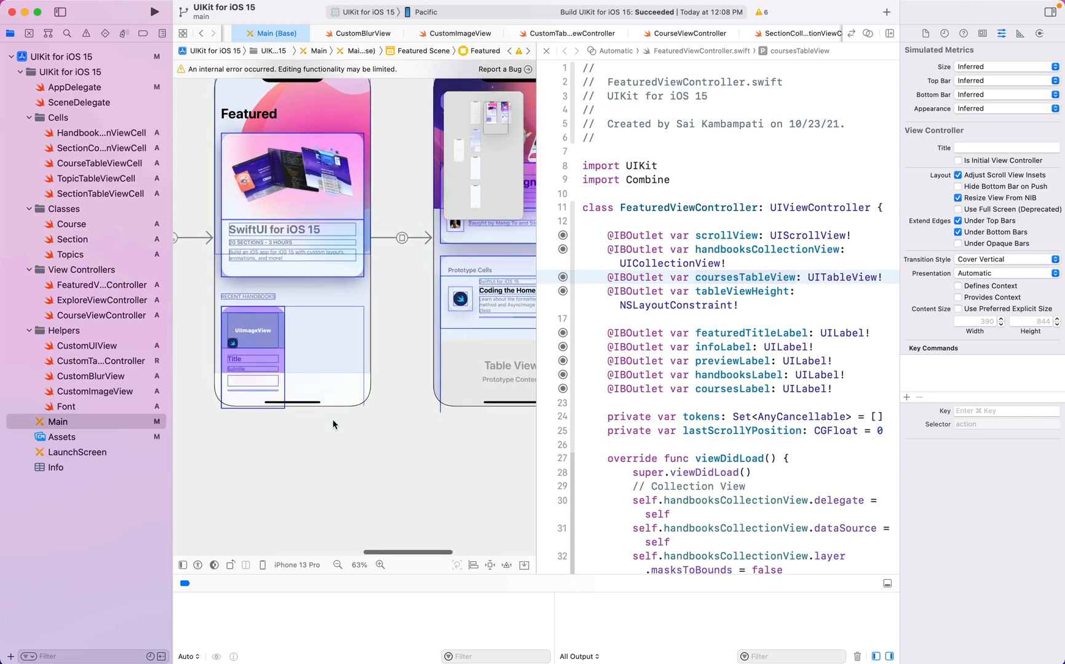
pyautogui.moveTo(412, 382)
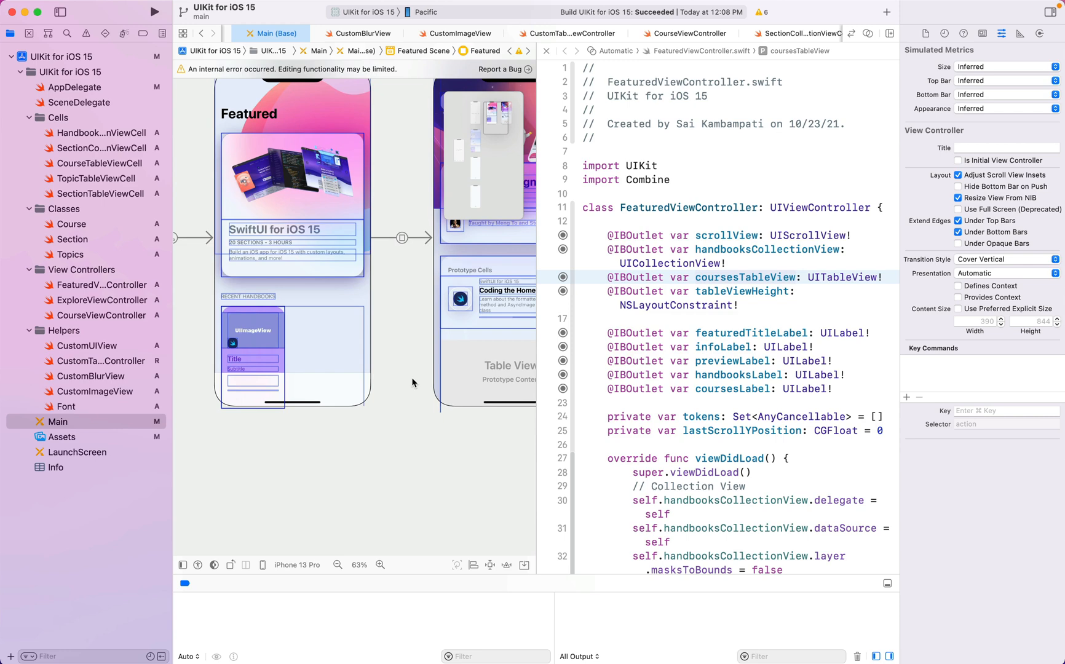
# - Scroll FeaturedViewController.swift down to the viewDidLoad setup and Accessibility font code
pyautogui.scroll(-3)
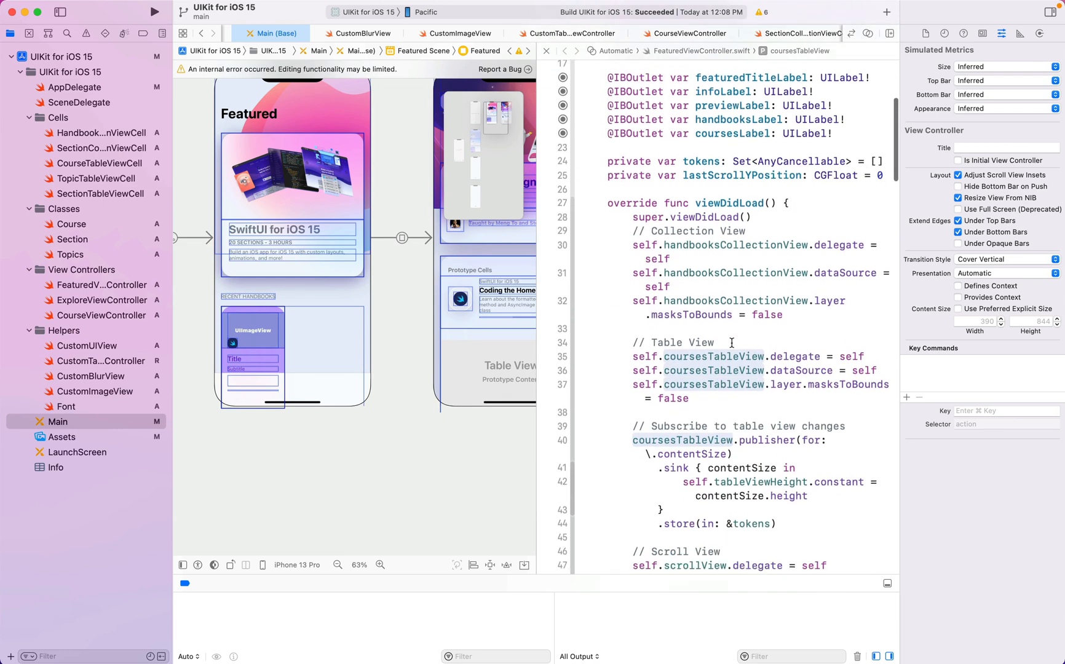
pyautogui.scroll(-3)
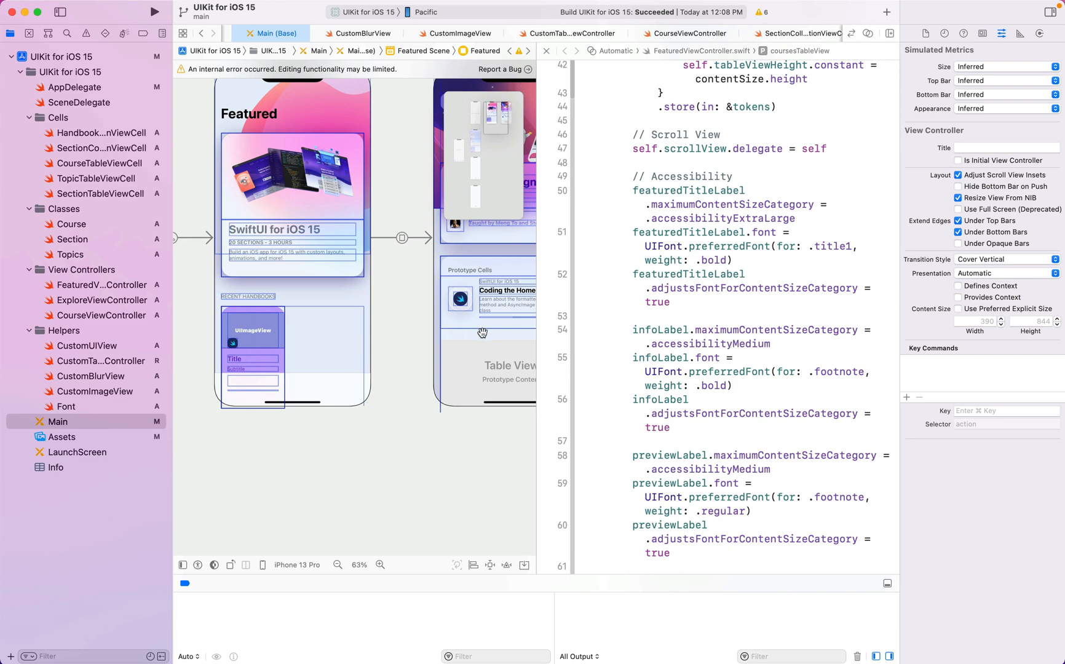
pyautogui.moveTo(383, 458)
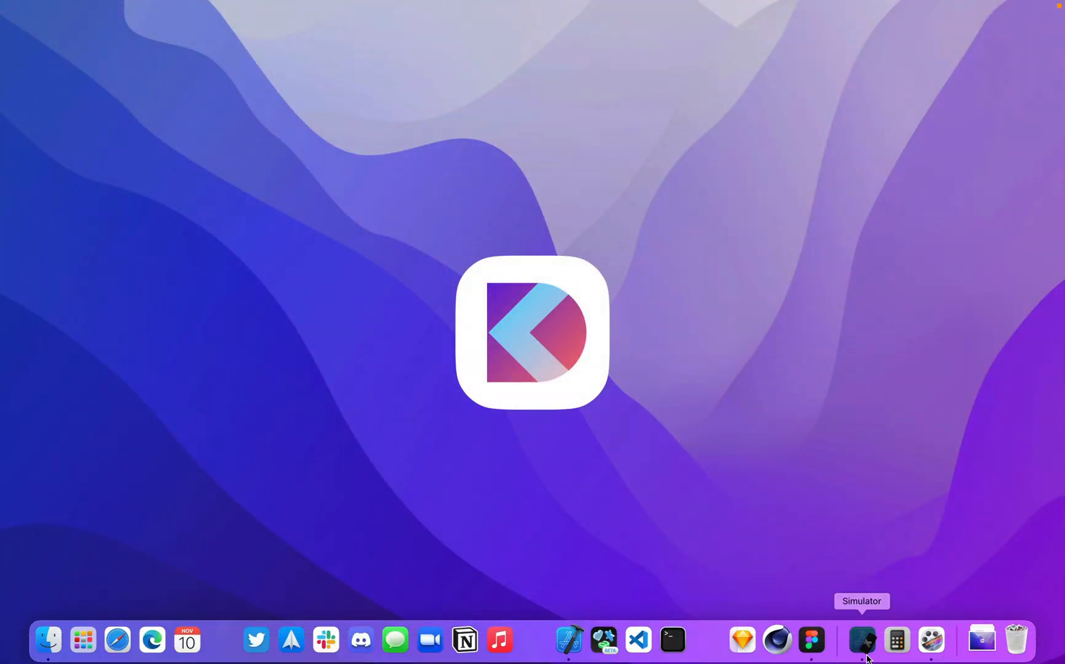
# - Bring up the iPhone 13 Pro Max simulator, browse Featured, go to Explore and open the Sim Genie menu
pyautogui.click(861, 640)
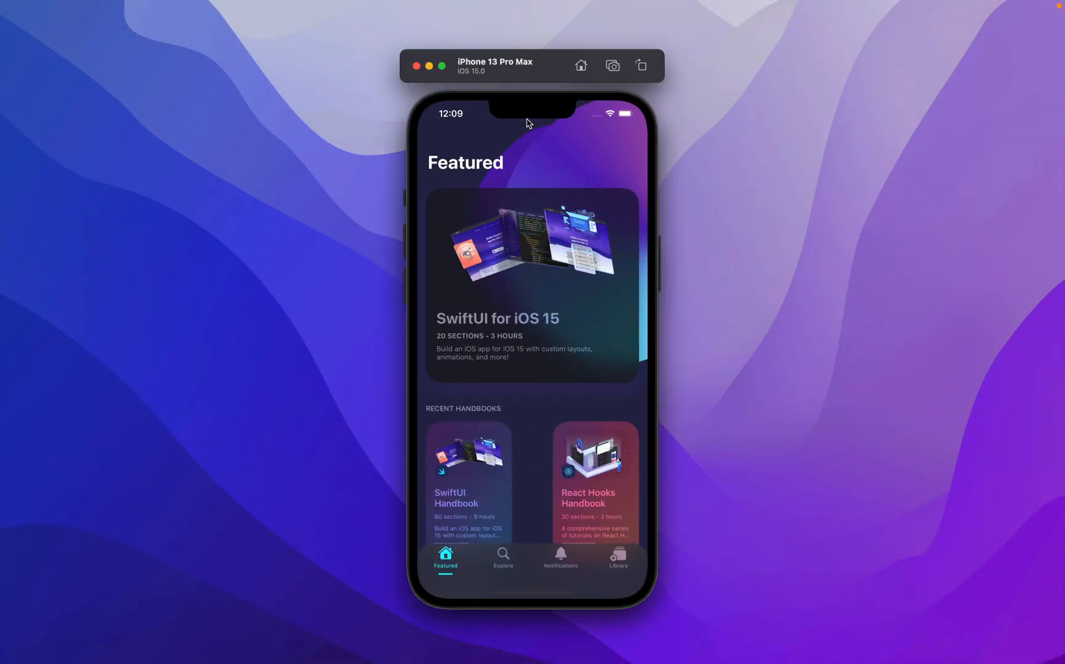
pyautogui.moveTo(484, 433)
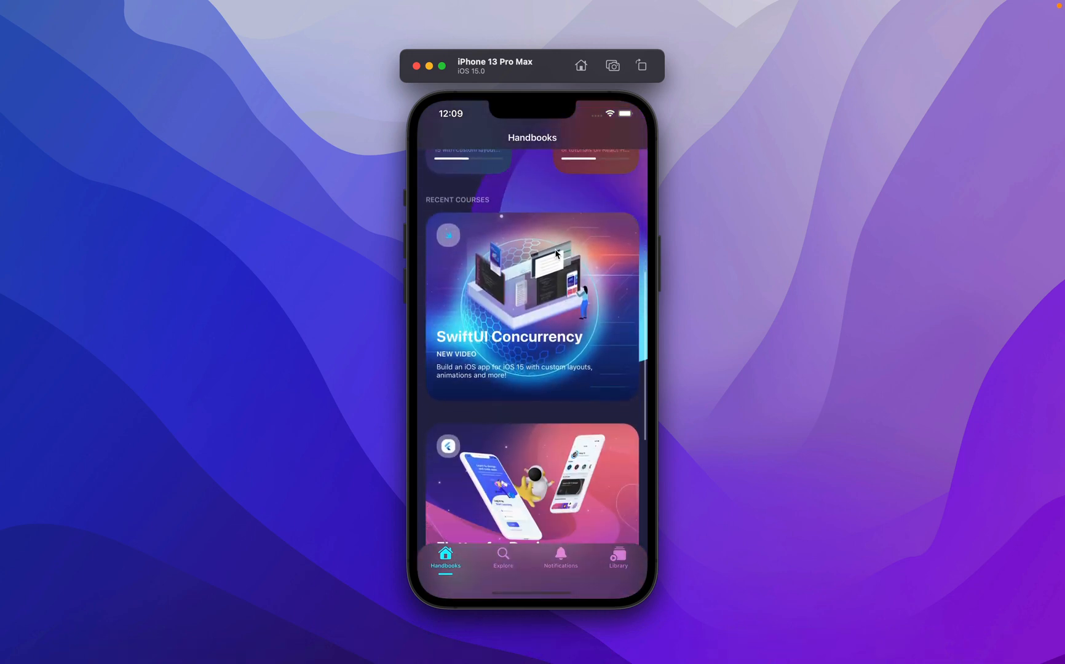
pyautogui.click(446, 559)
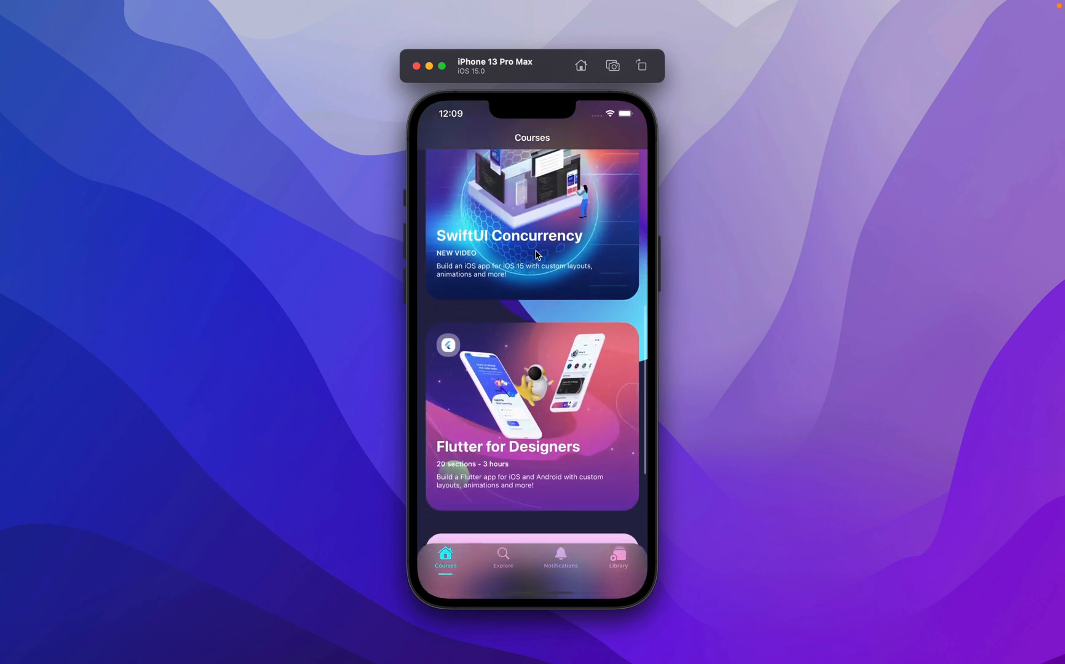
pyautogui.scroll(-3)
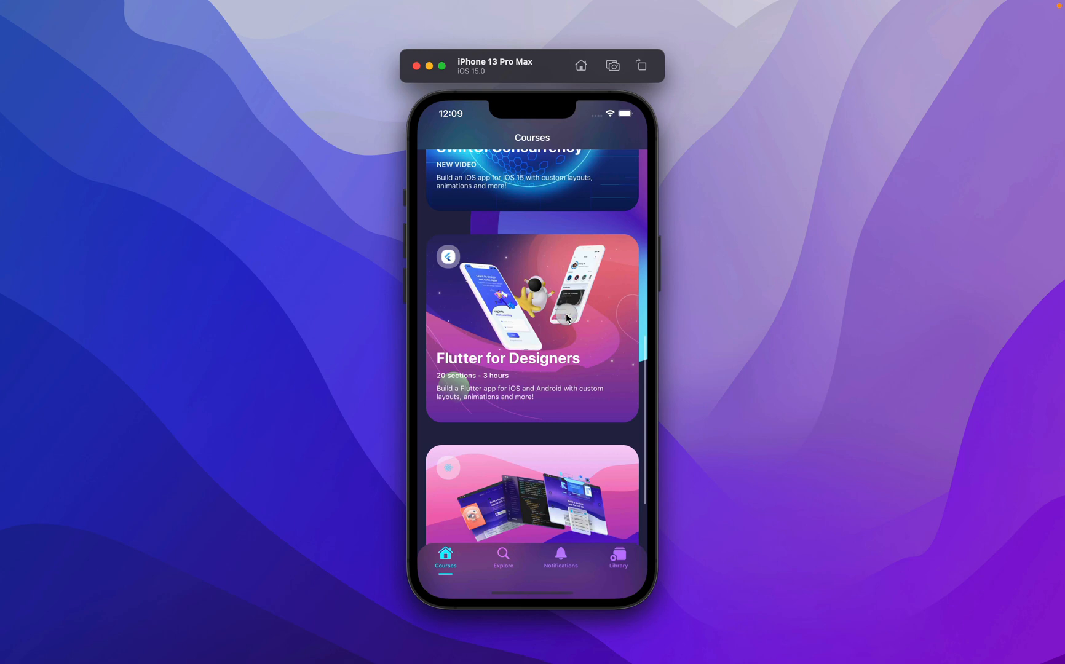
pyautogui.click(445, 559)
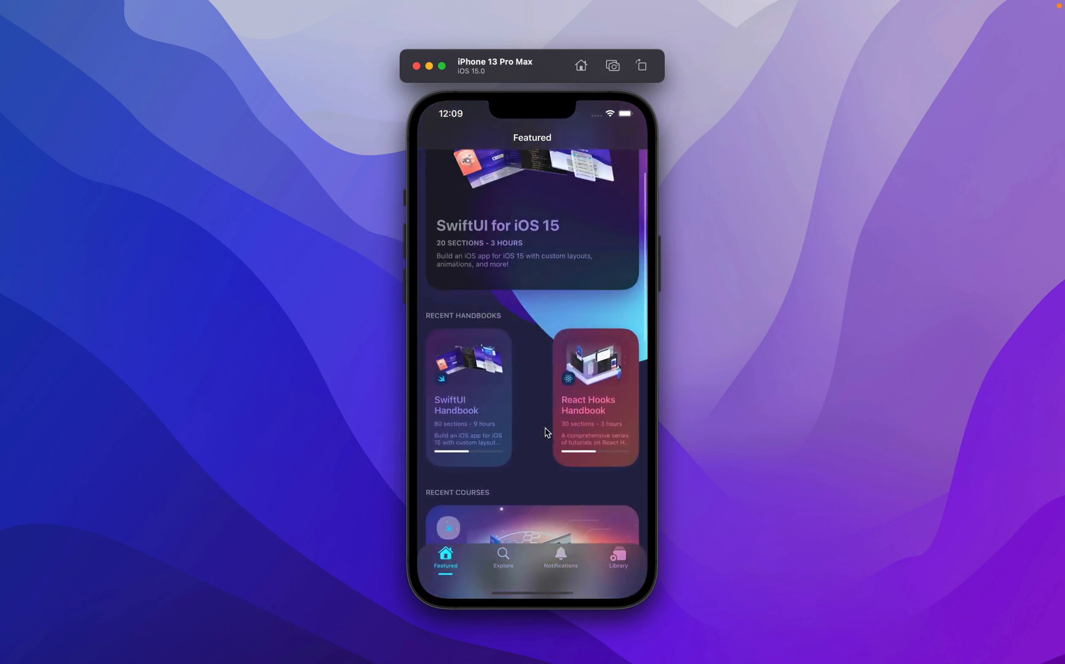
pyautogui.click(503, 558)
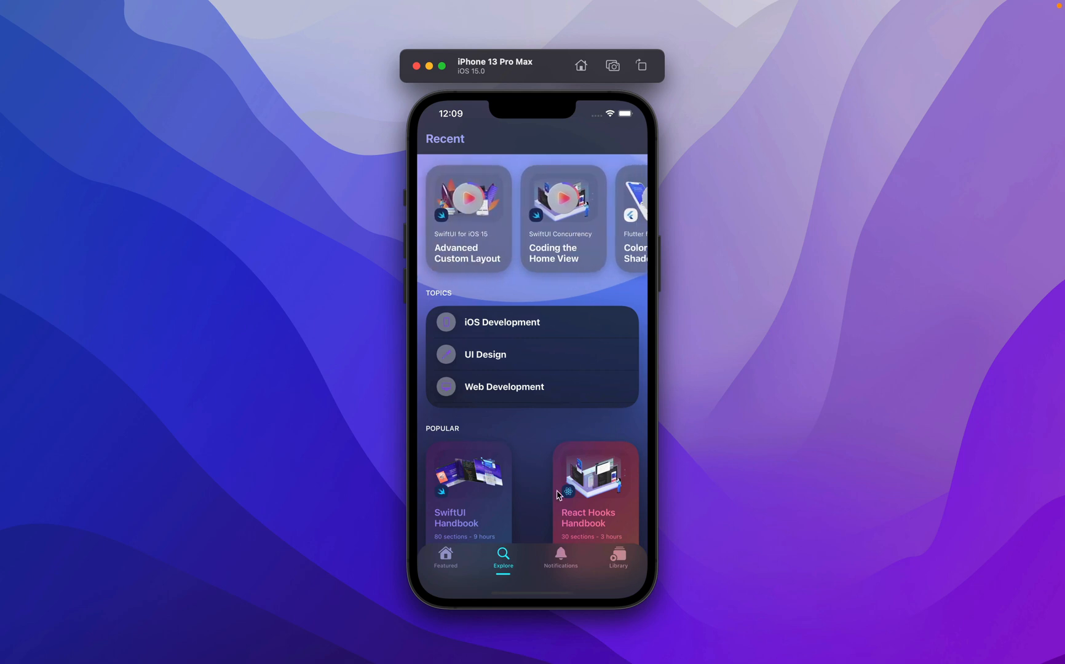
pyautogui.click(676, 7)
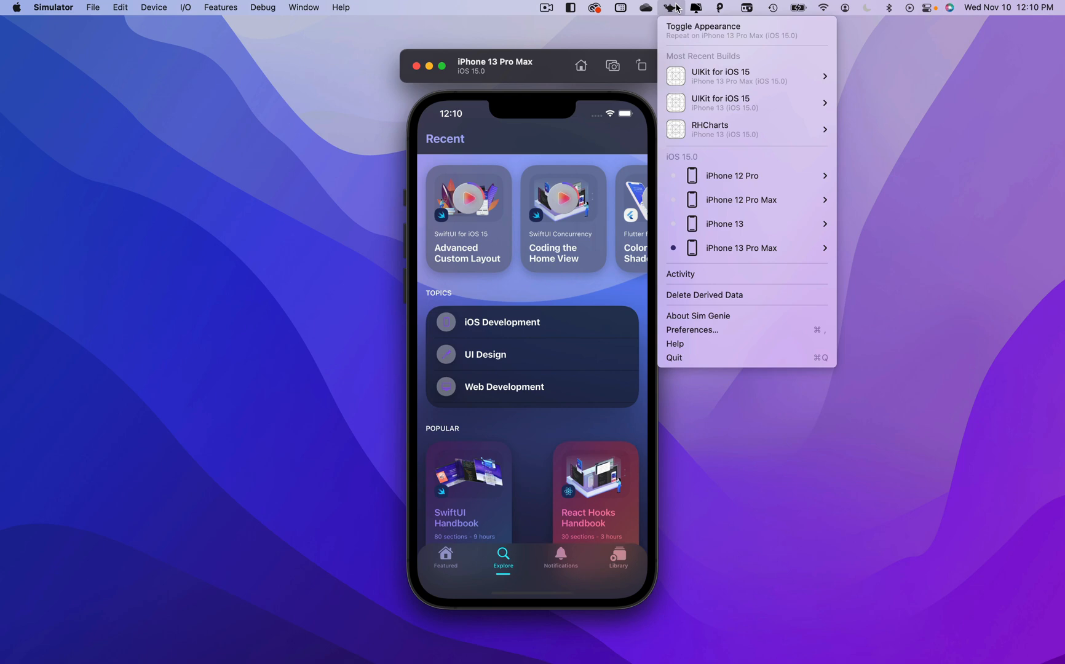
pyautogui.moveTo(741, 249)
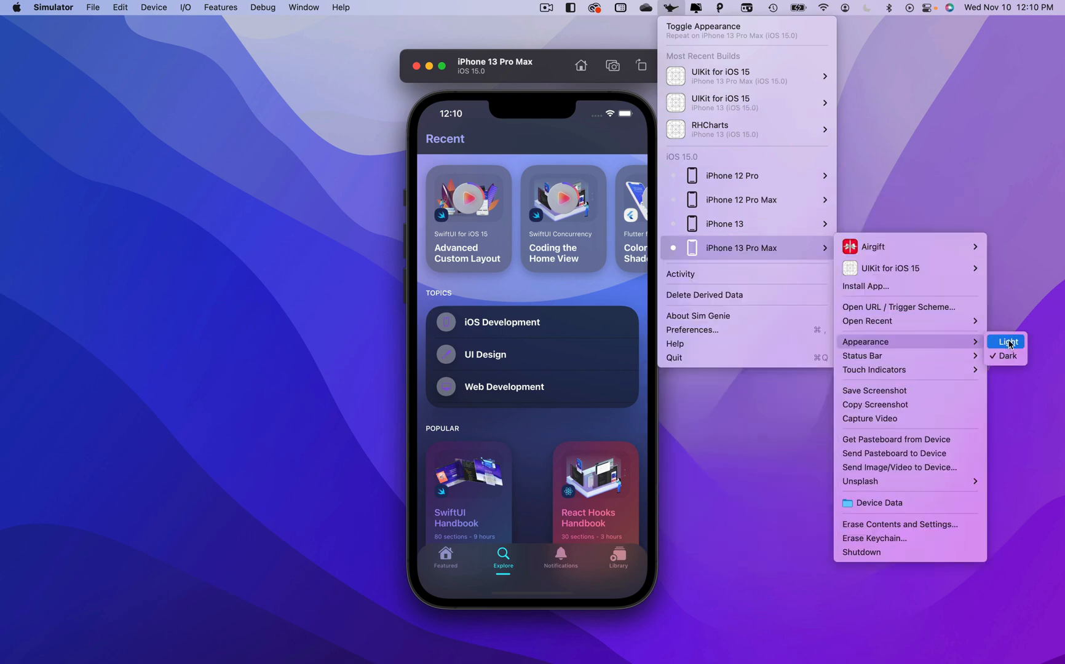
# - Switch the simulated device to light appearance and review the Featured and Explore pages
pyautogui.click(1008, 342)
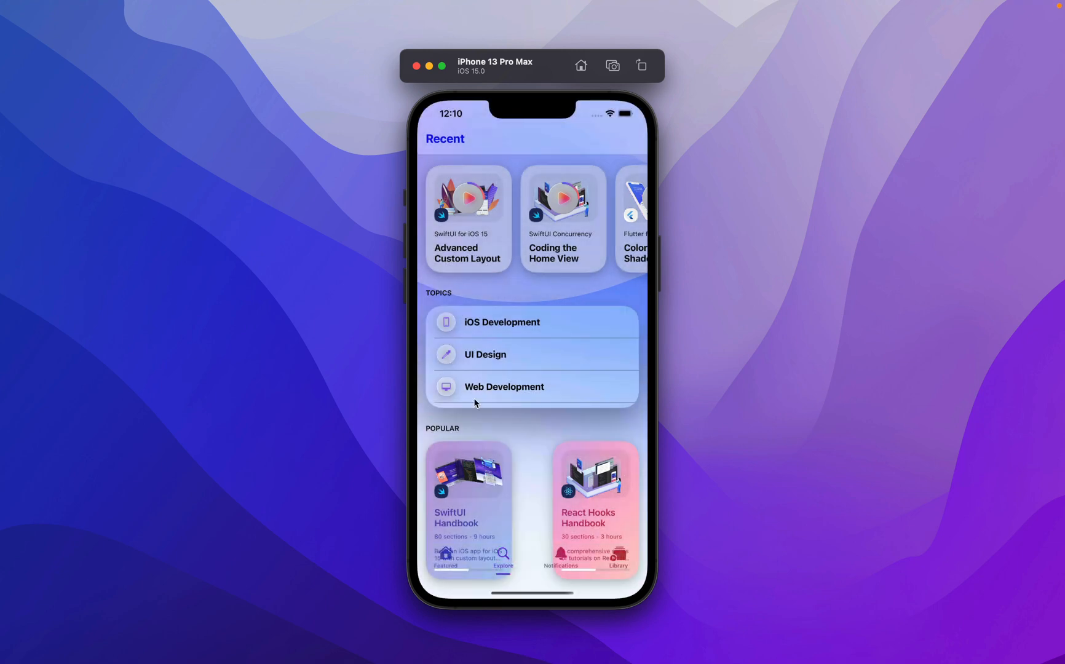
pyautogui.click(445, 558)
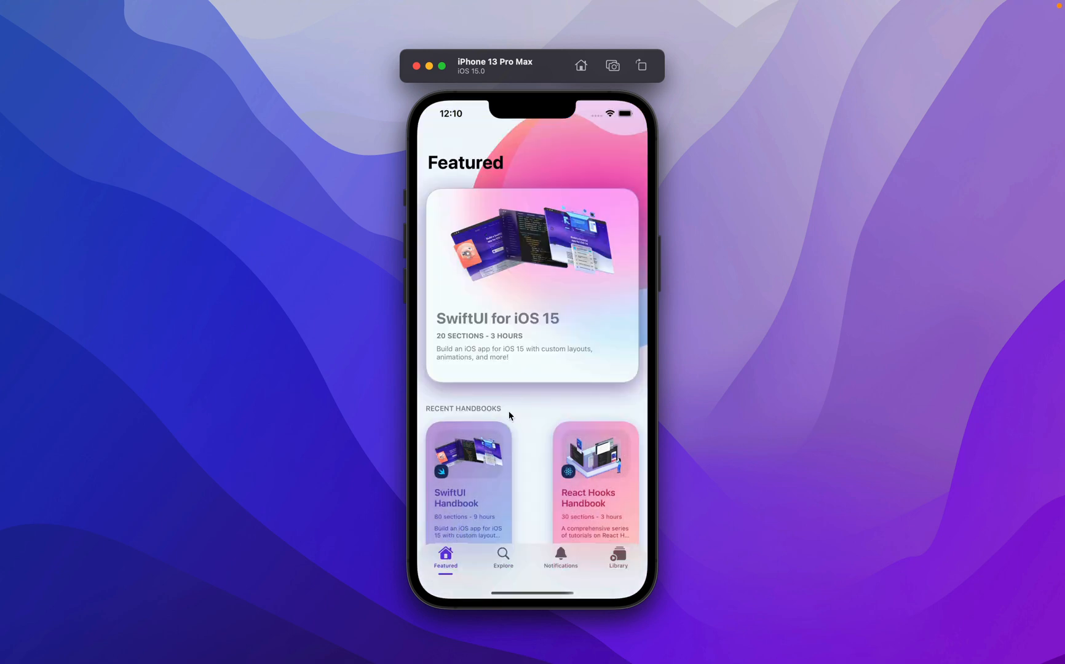
pyautogui.scroll(-3)
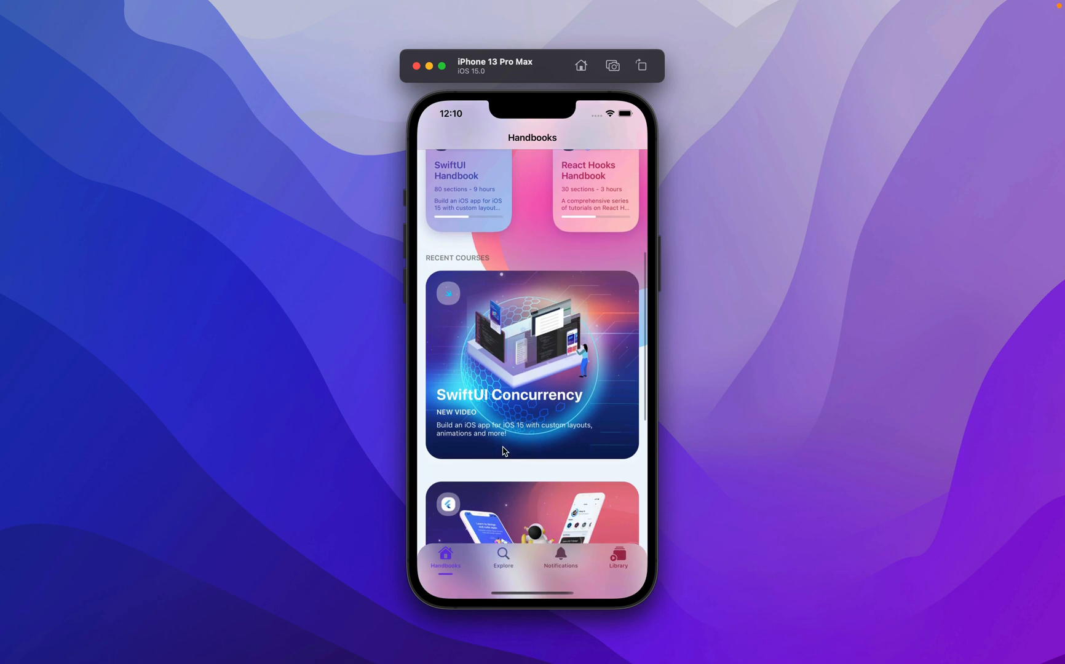
pyautogui.click(503, 557)
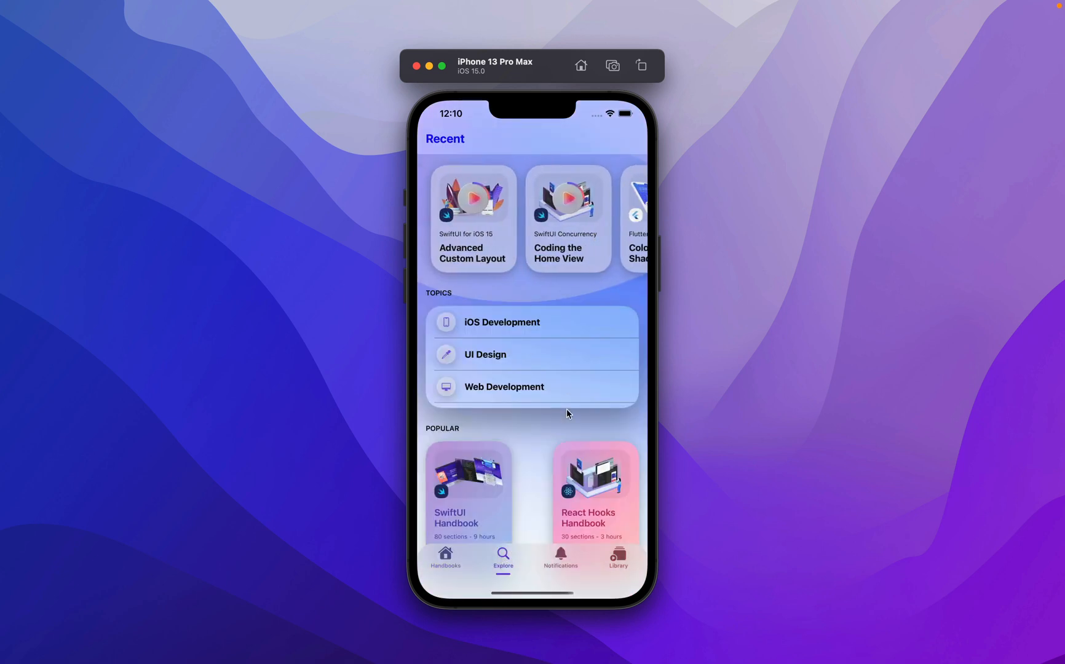
# - From Featured open the React Hooks Advanced course, view its Course Options menu, then close it
pyautogui.click(445, 557)
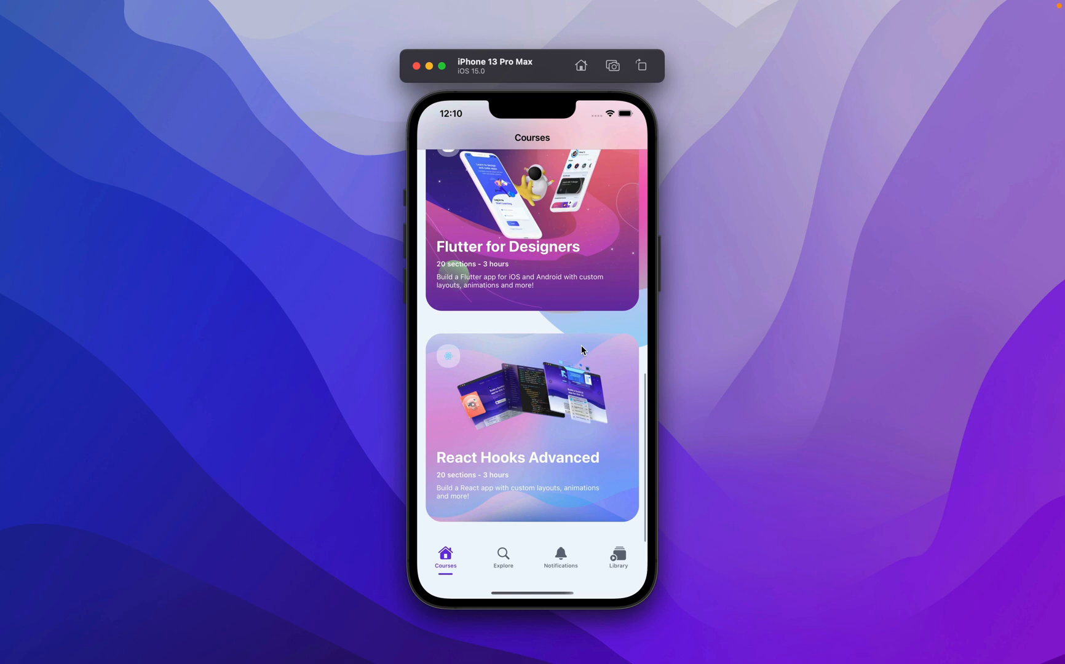
pyautogui.click(531, 428)
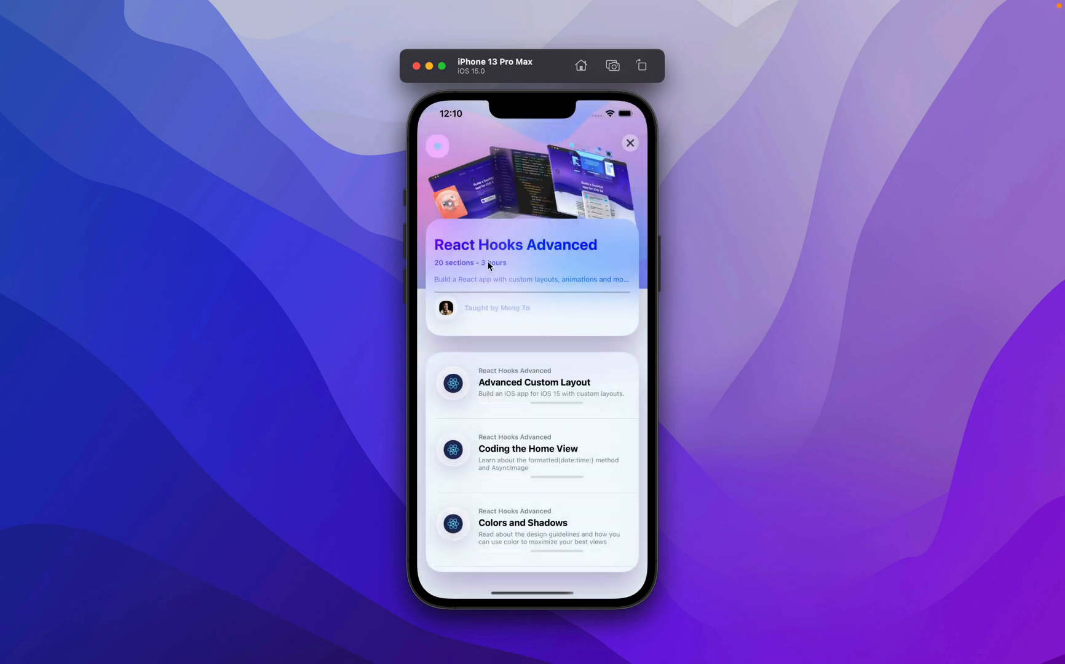
pyautogui.moveTo(518, 413)
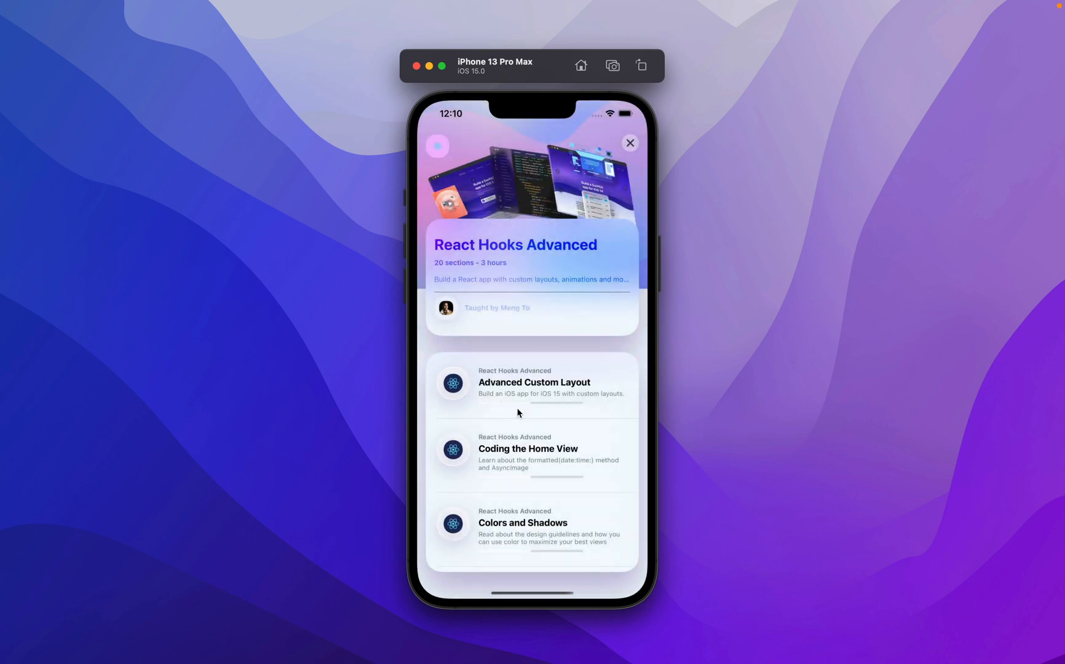
pyautogui.moveTo(555, 356)
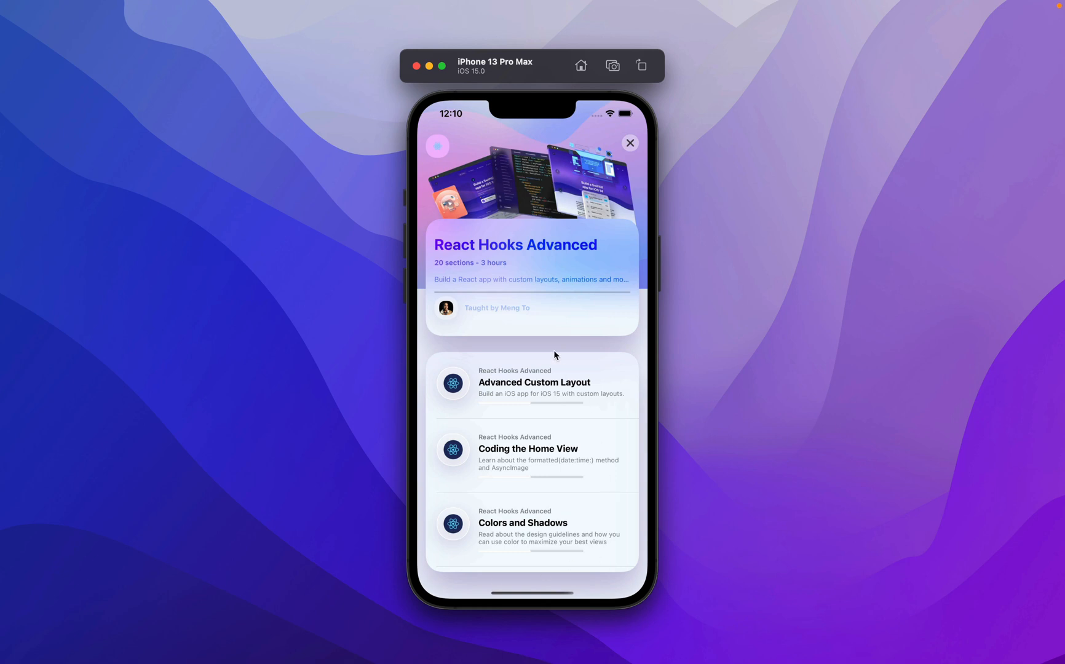
pyautogui.moveTo(595, 264)
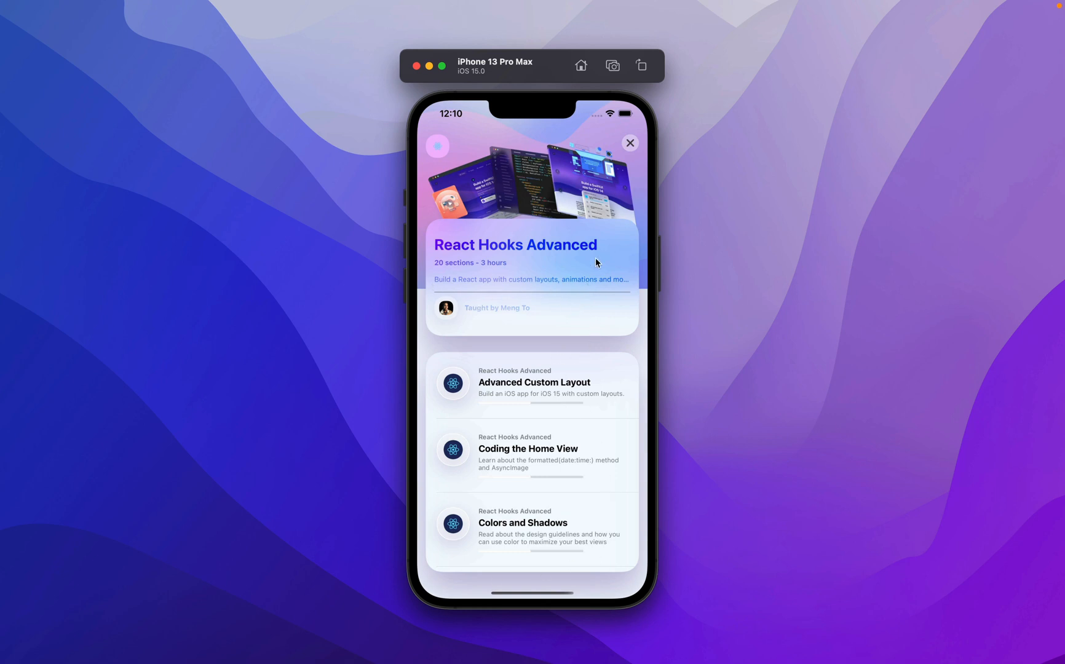
pyautogui.click(437, 145)
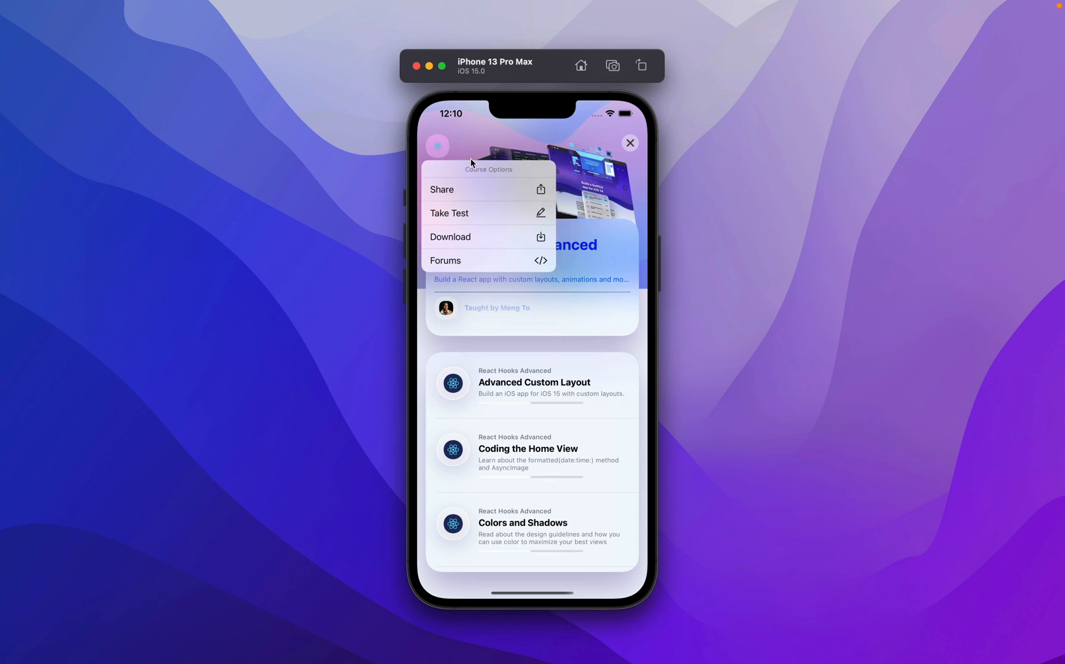
pyautogui.moveTo(506, 164)
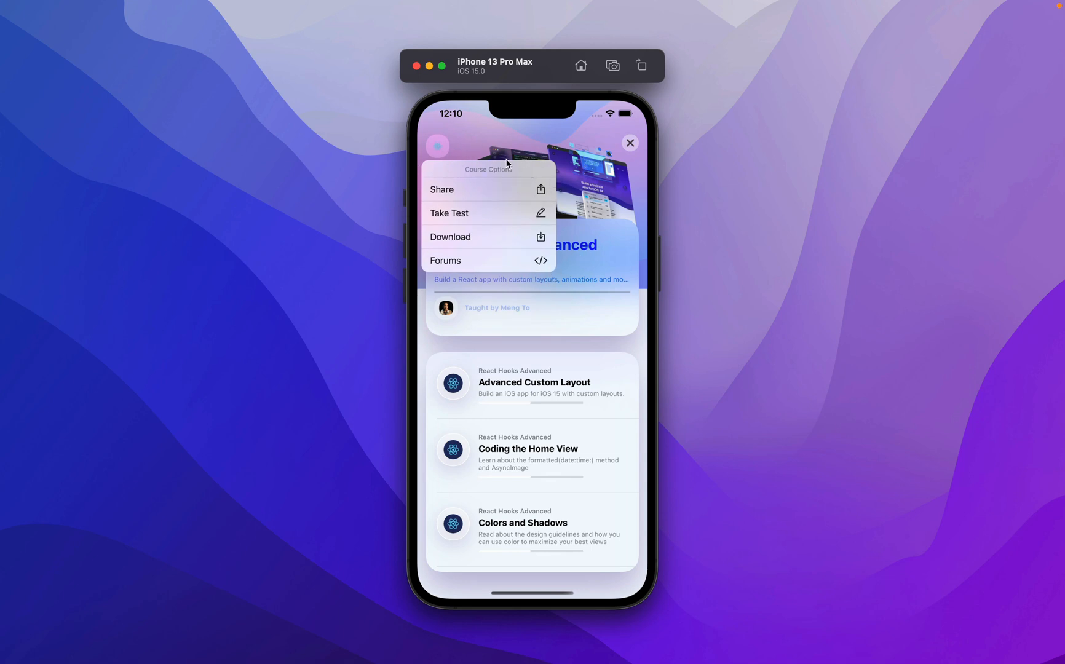
pyautogui.moveTo(506, 165)
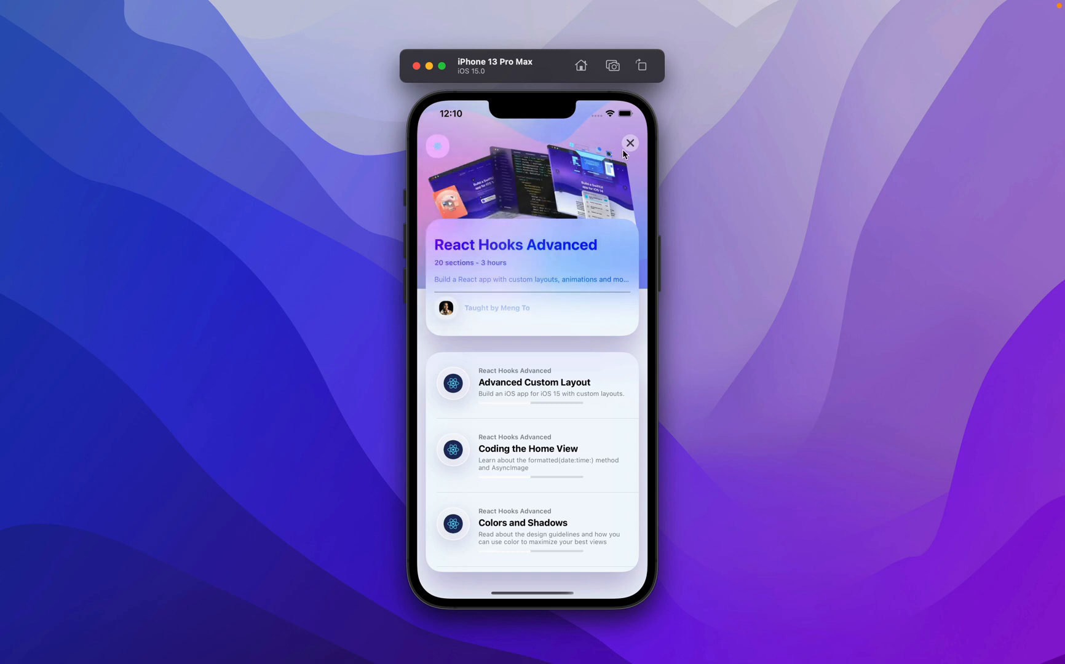
pyautogui.click(628, 142)
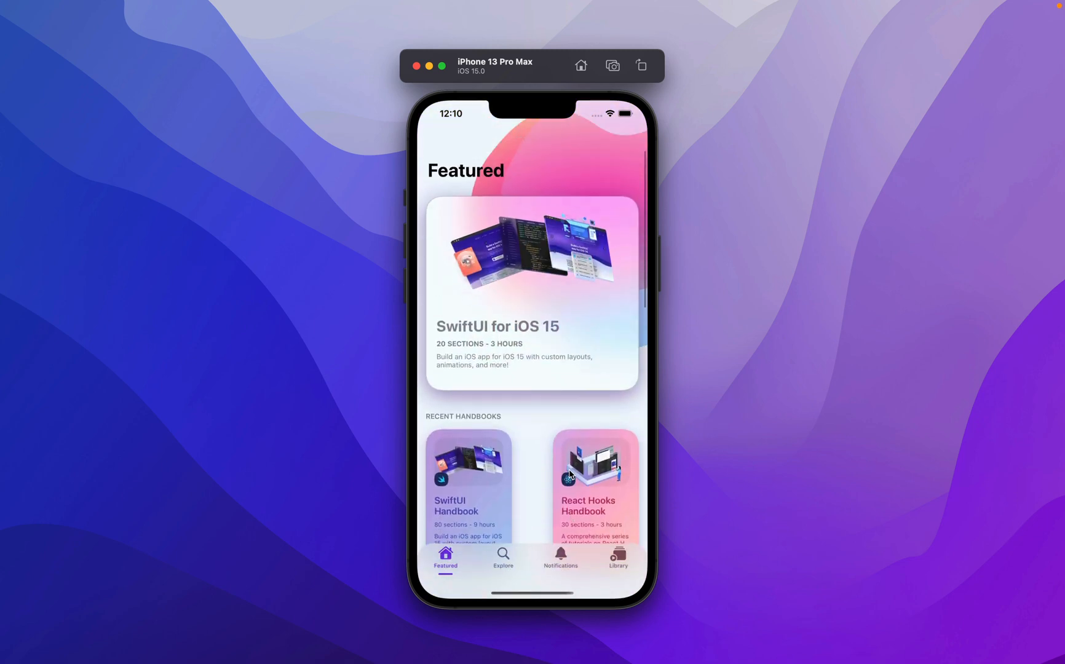
pyautogui.scroll(3)
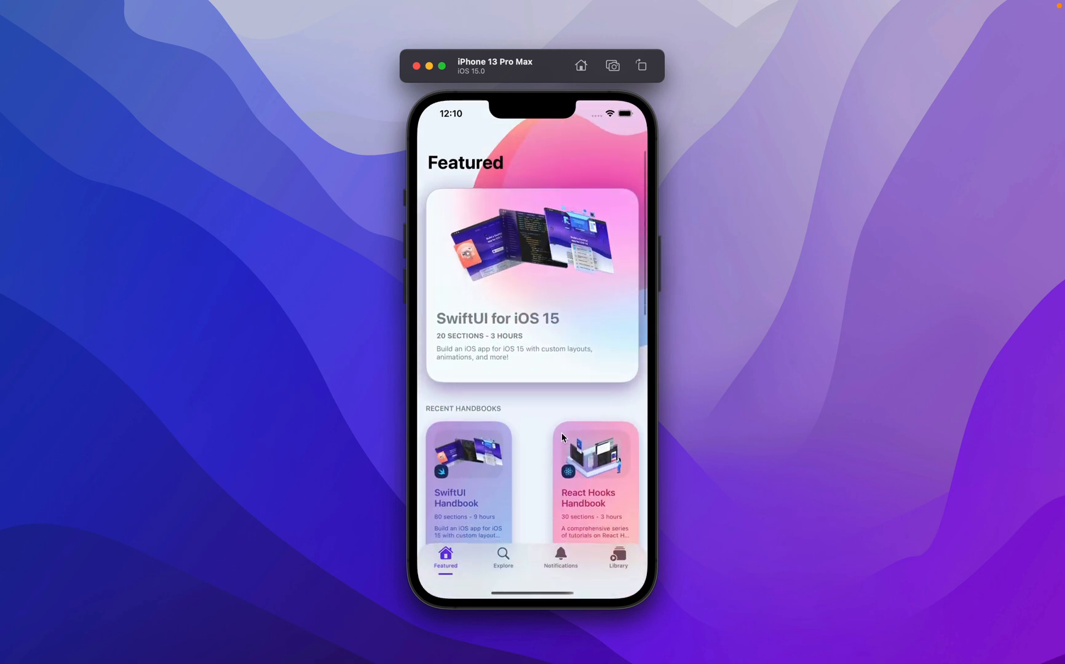
pyautogui.moveTo(583, 350)
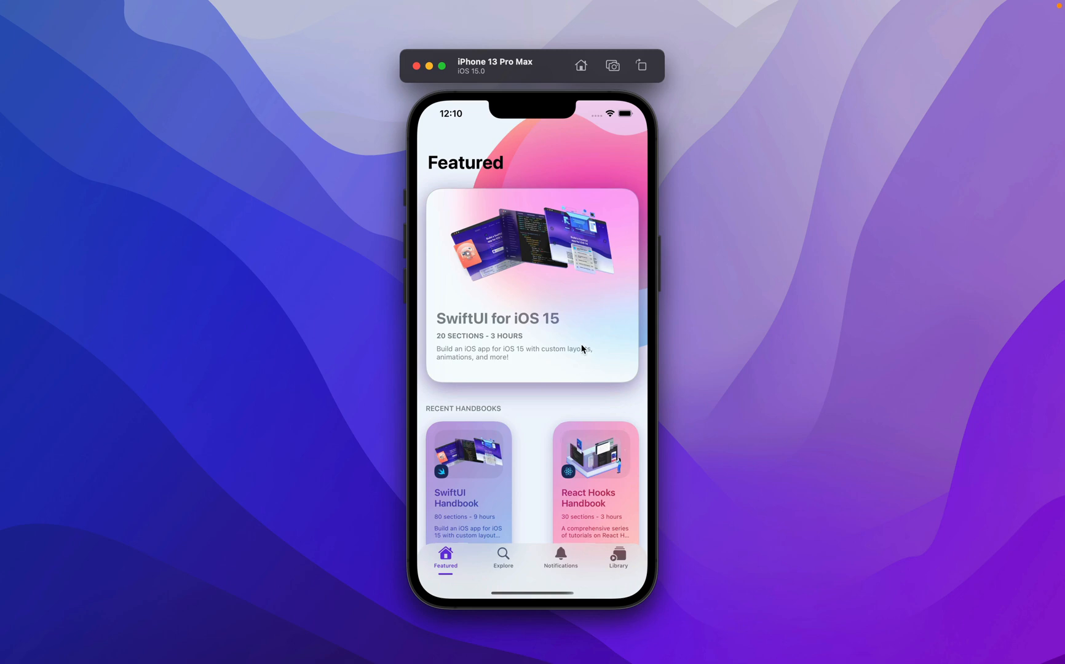
pyautogui.scroll(-3)
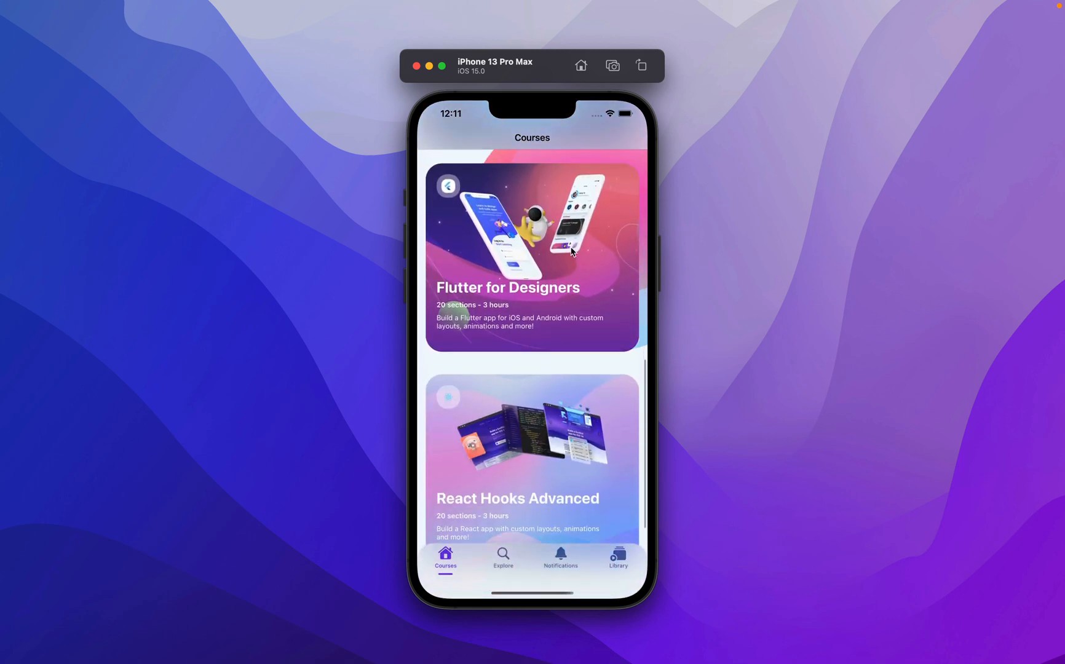
pyautogui.click(445, 557)
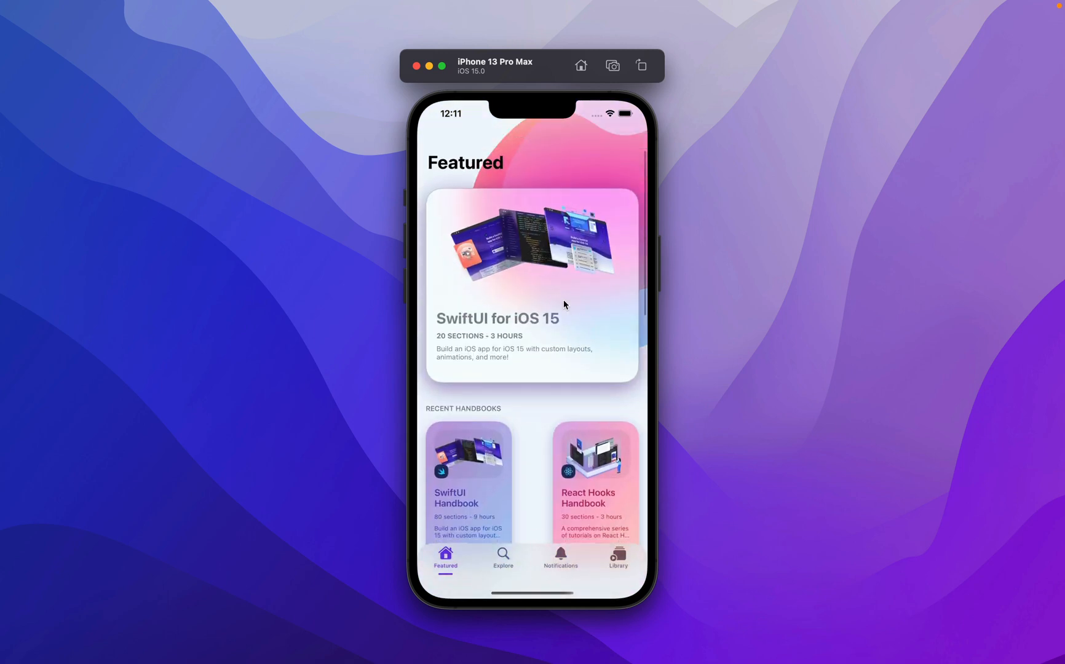
pyautogui.moveTo(612, 67)
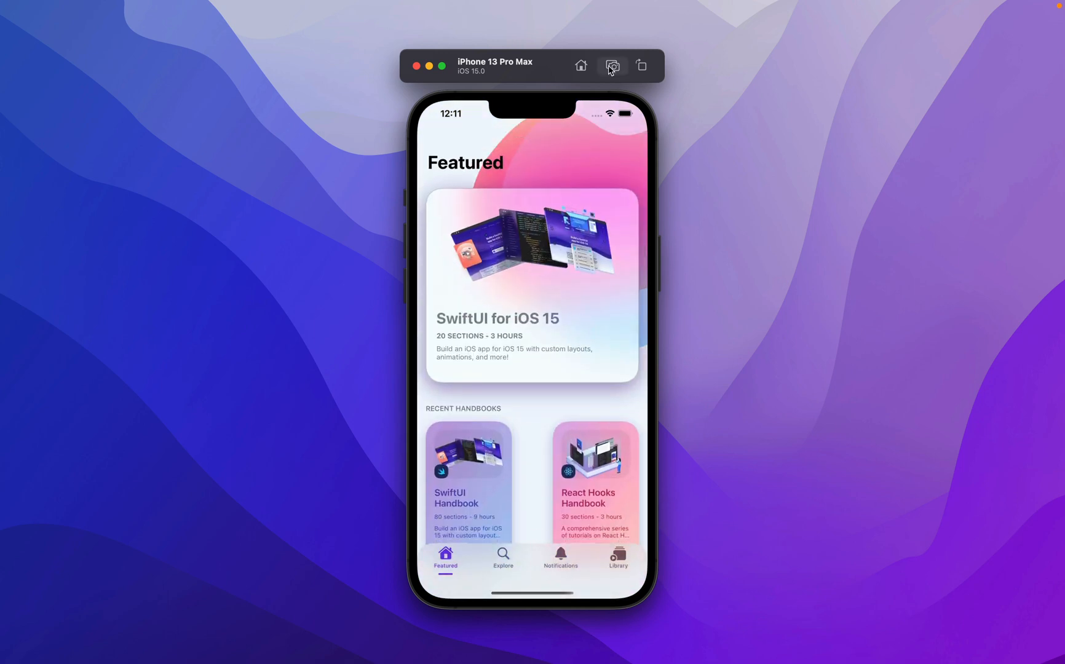
# - In Settings > Accessibility > Display & Text Size > Larger Text, raise the reading text size, then bring up the app switcher
pyautogui.click(580, 65)
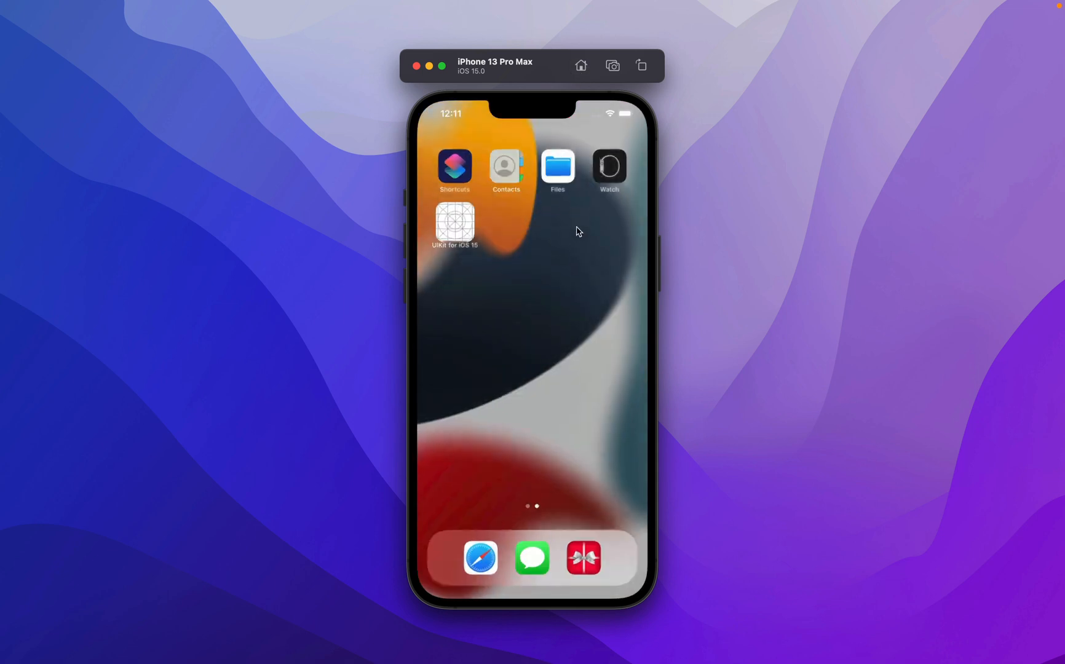
pyautogui.click(454, 223)
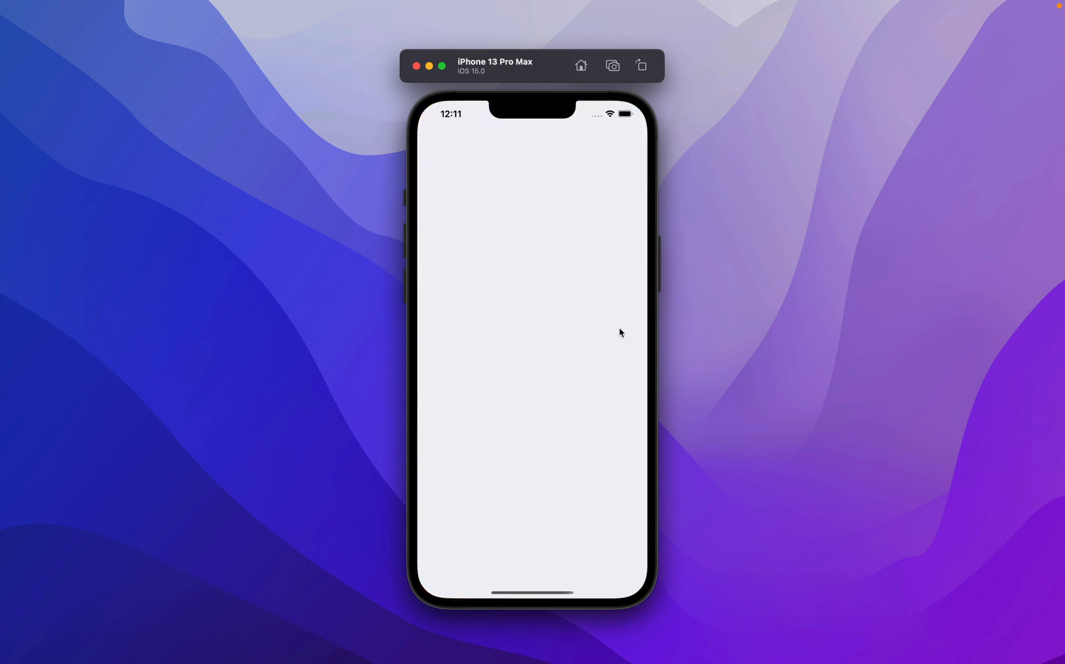
pyautogui.moveTo(539, 468)
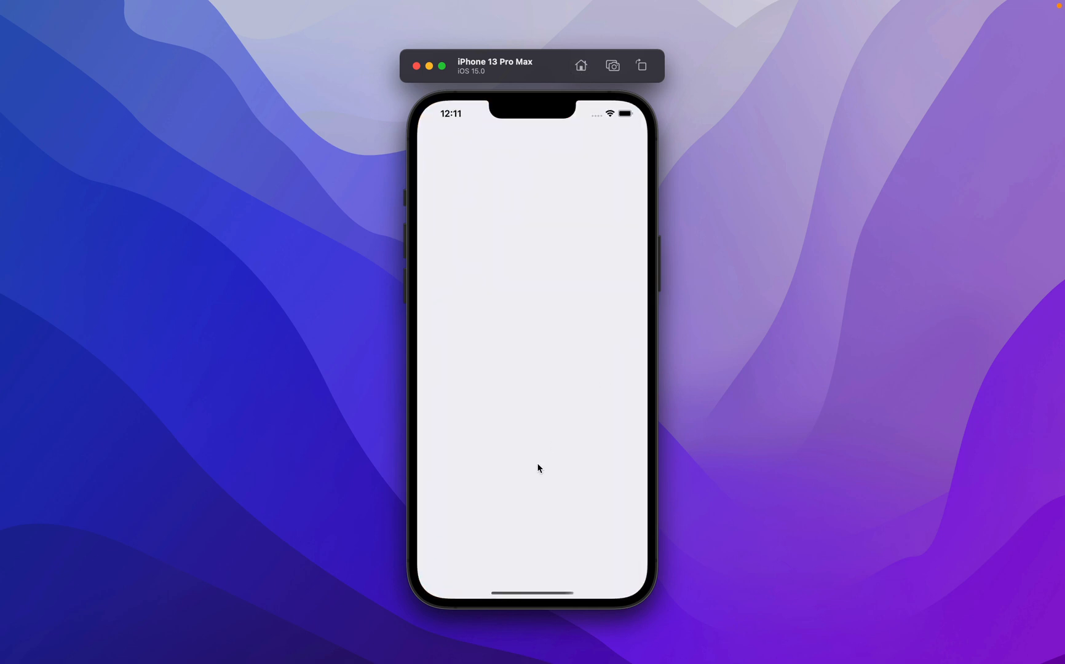
pyautogui.moveTo(583, 330)
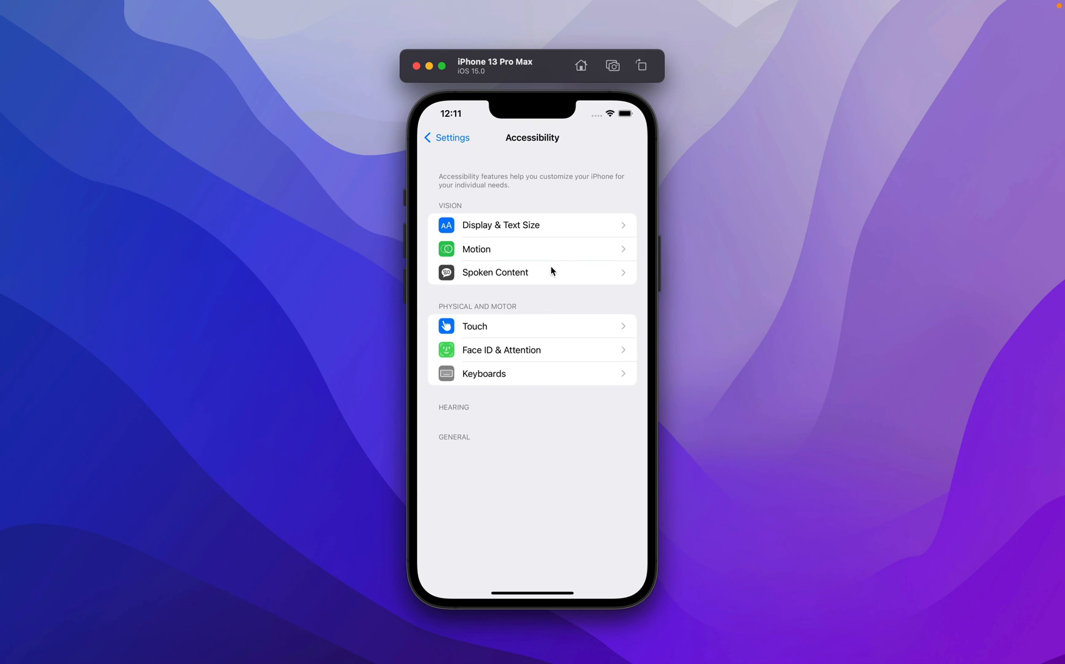
pyautogui.click(501, 225)
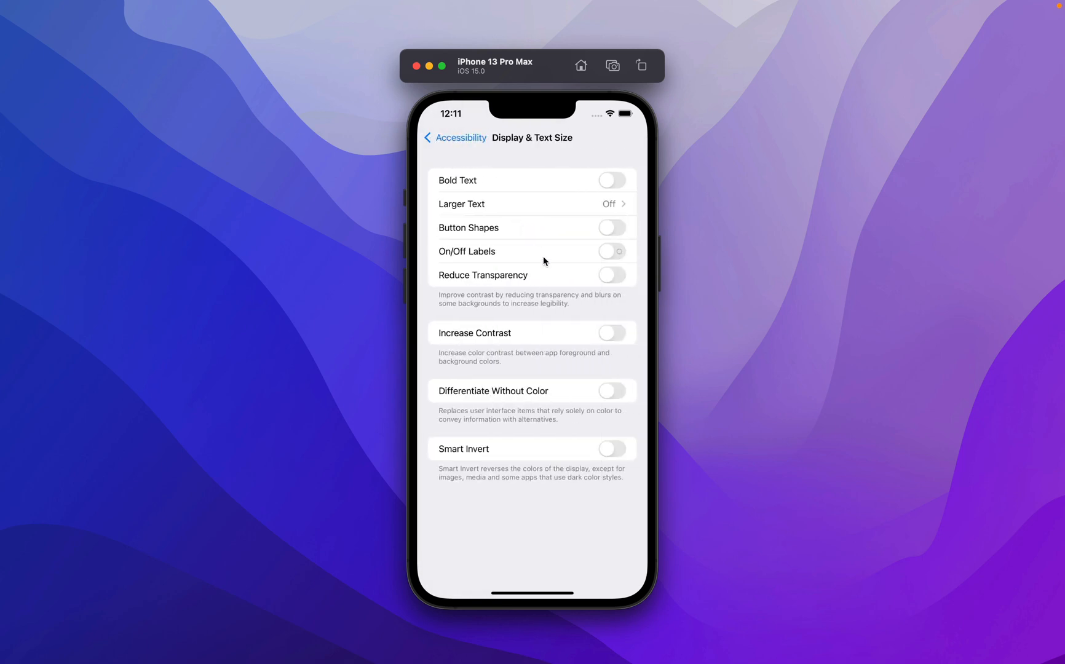
pyautogui.click(534, 204)
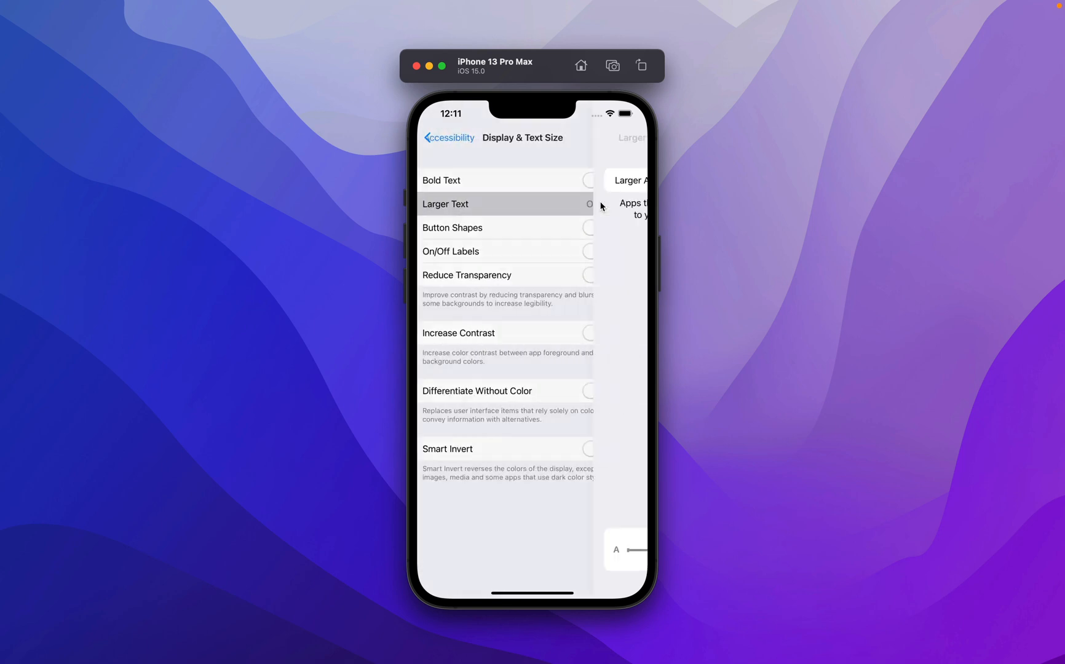
pyautogui.click(446, 204)
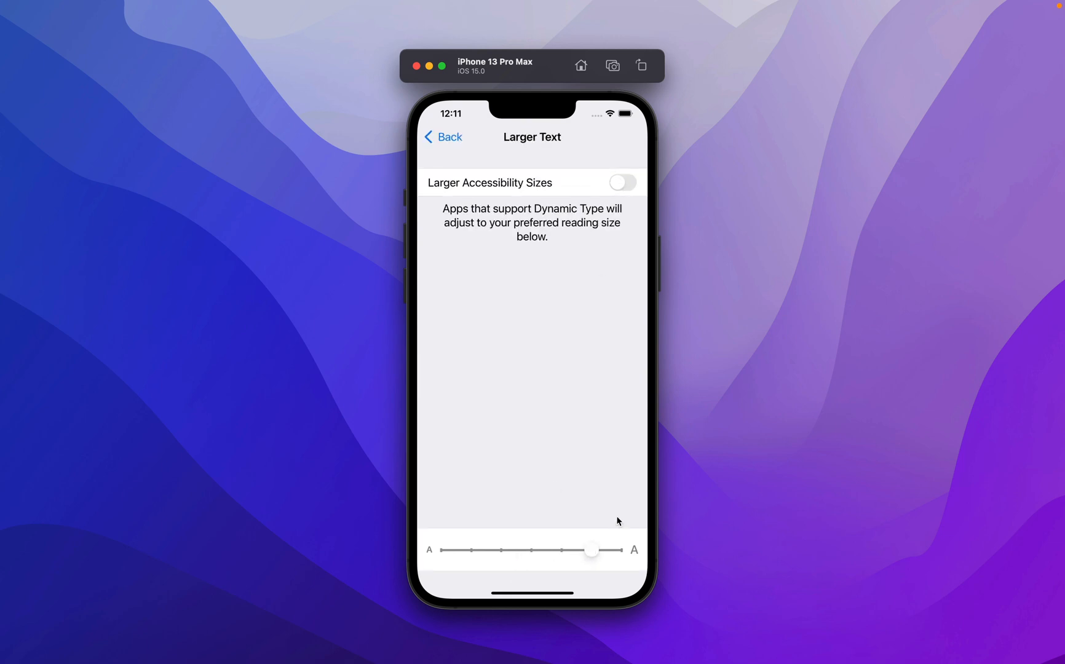
pyautogui.click(581, 65)
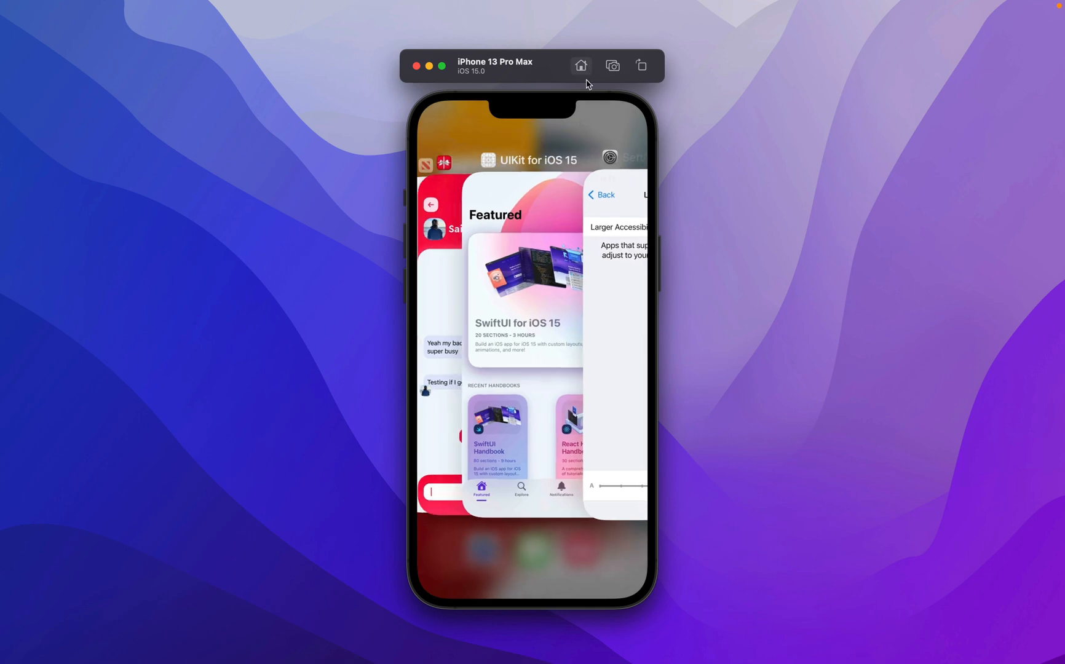
# - Return to the course app and review Courses, Explore and Featured rendered in the larger text size
pyautogui.click(581, 65)
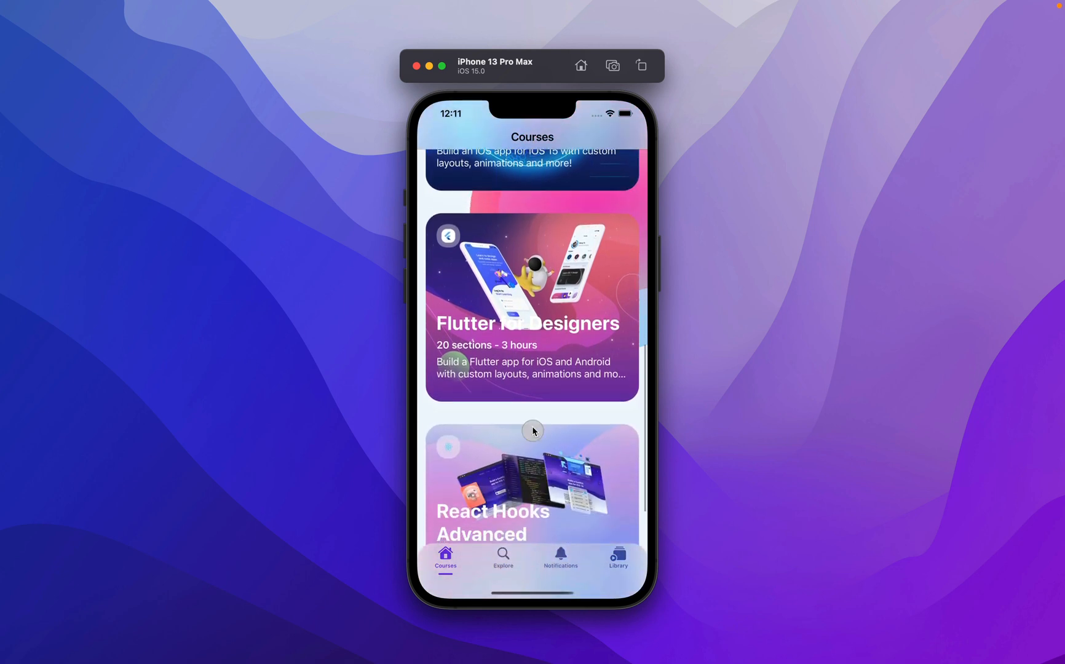
pyautogui.scroll(-3)
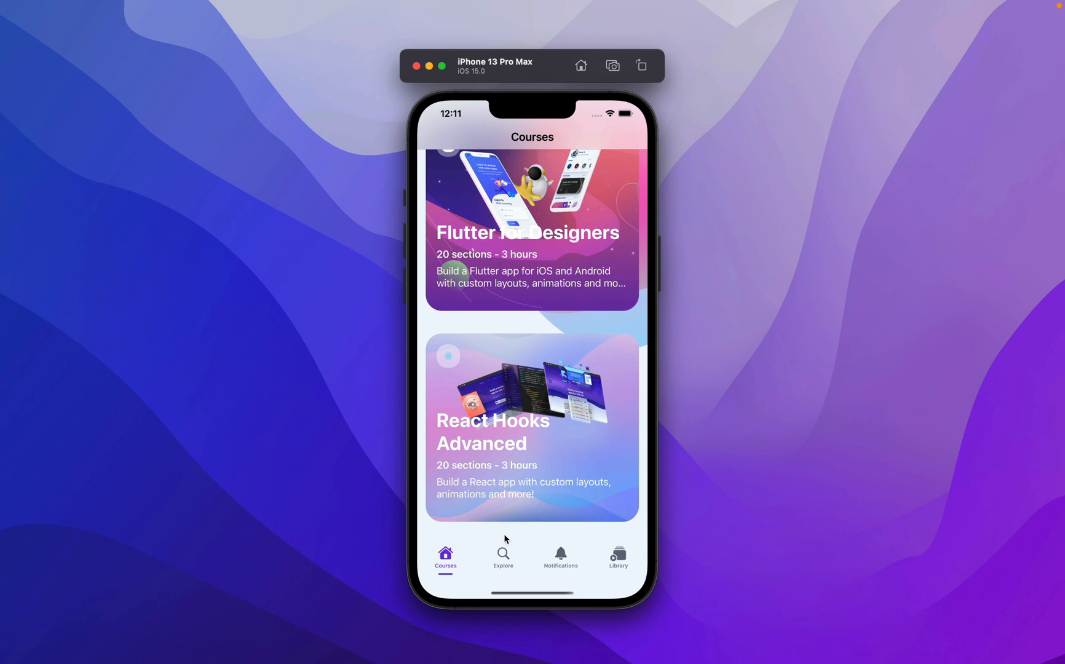
pyautogui.click(503, 554)
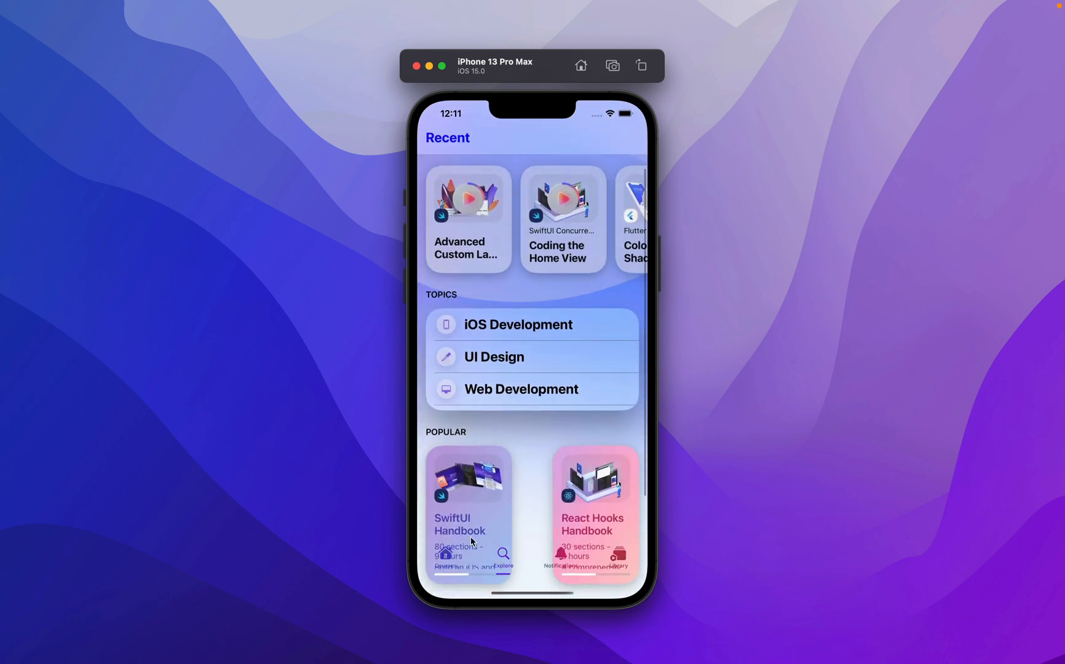
pyautogui.click(445, 557)
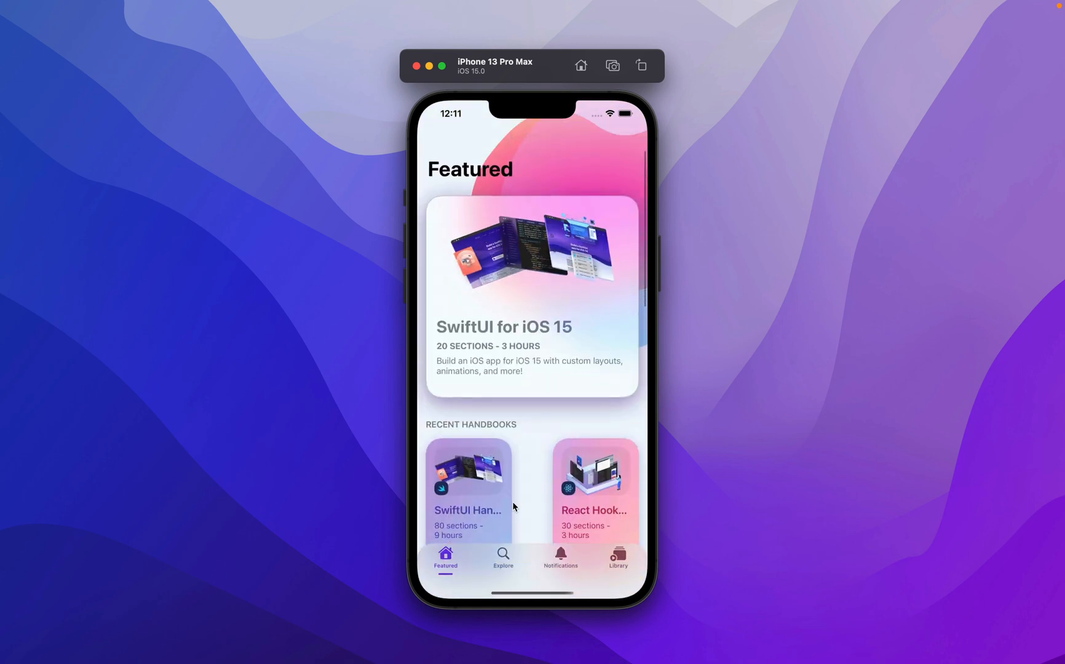
pyautogui.scroll(-3)
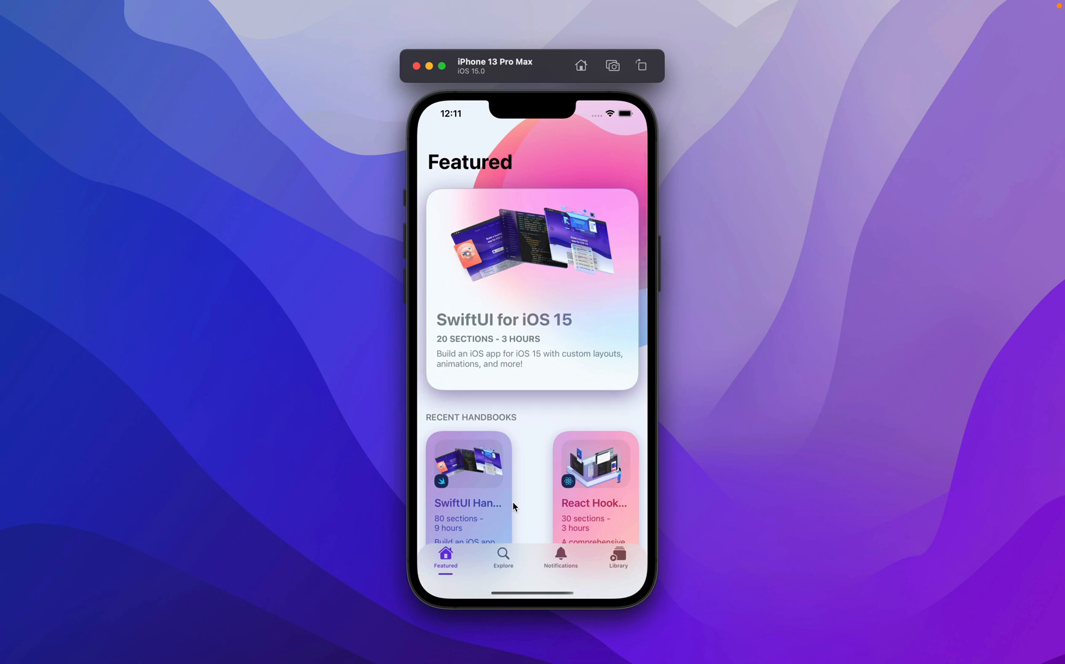